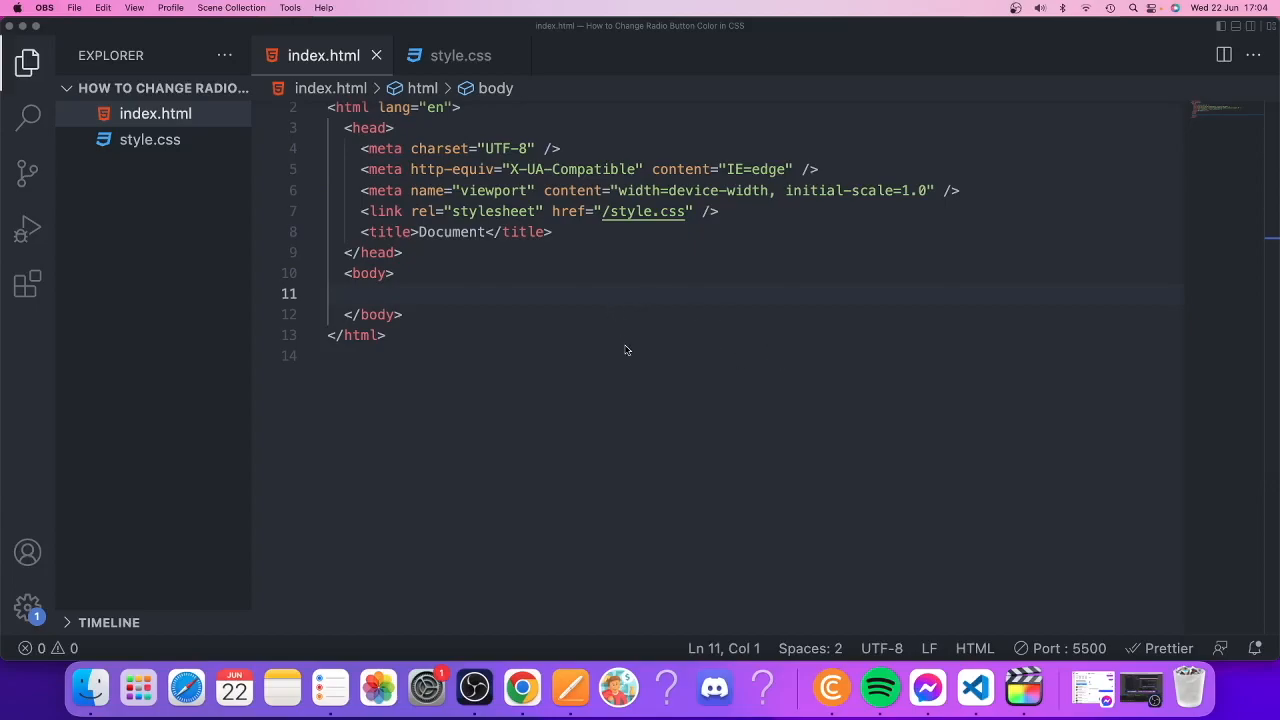
{"action": "mouse_move", "coordinate": [760, 418]}
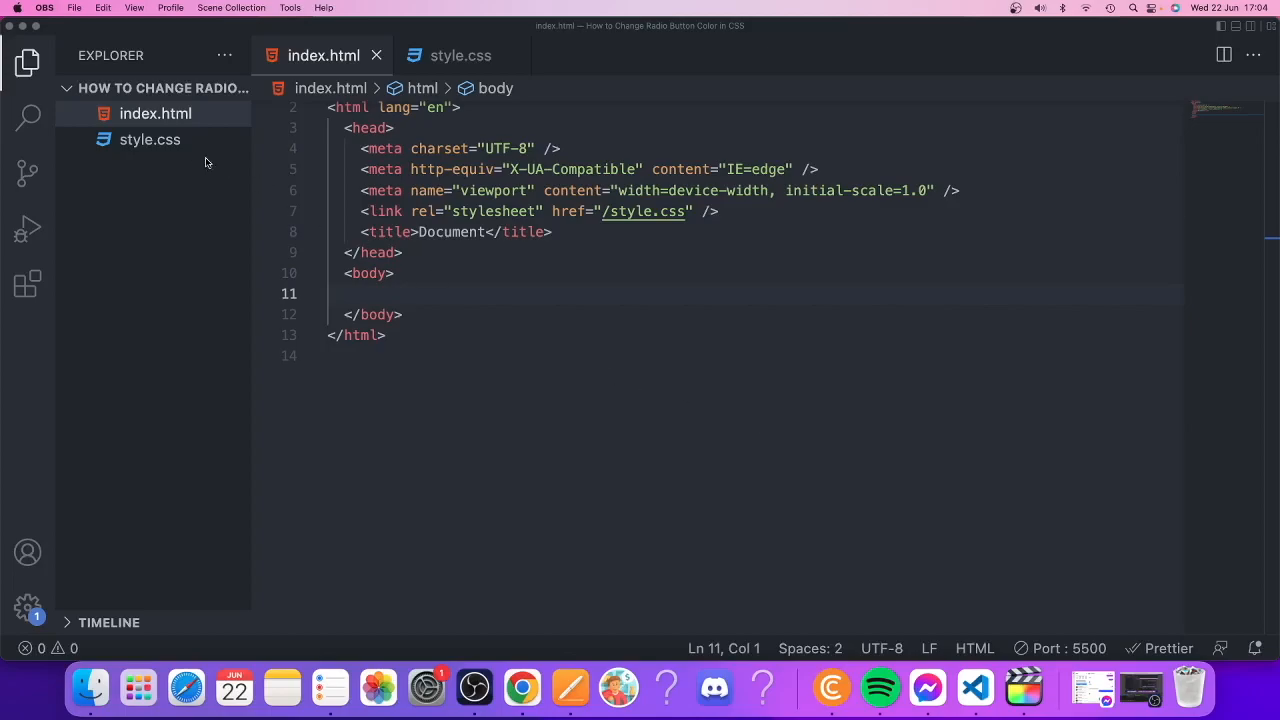
{"action": "mouse_move", "coordinate": [188, 130]}
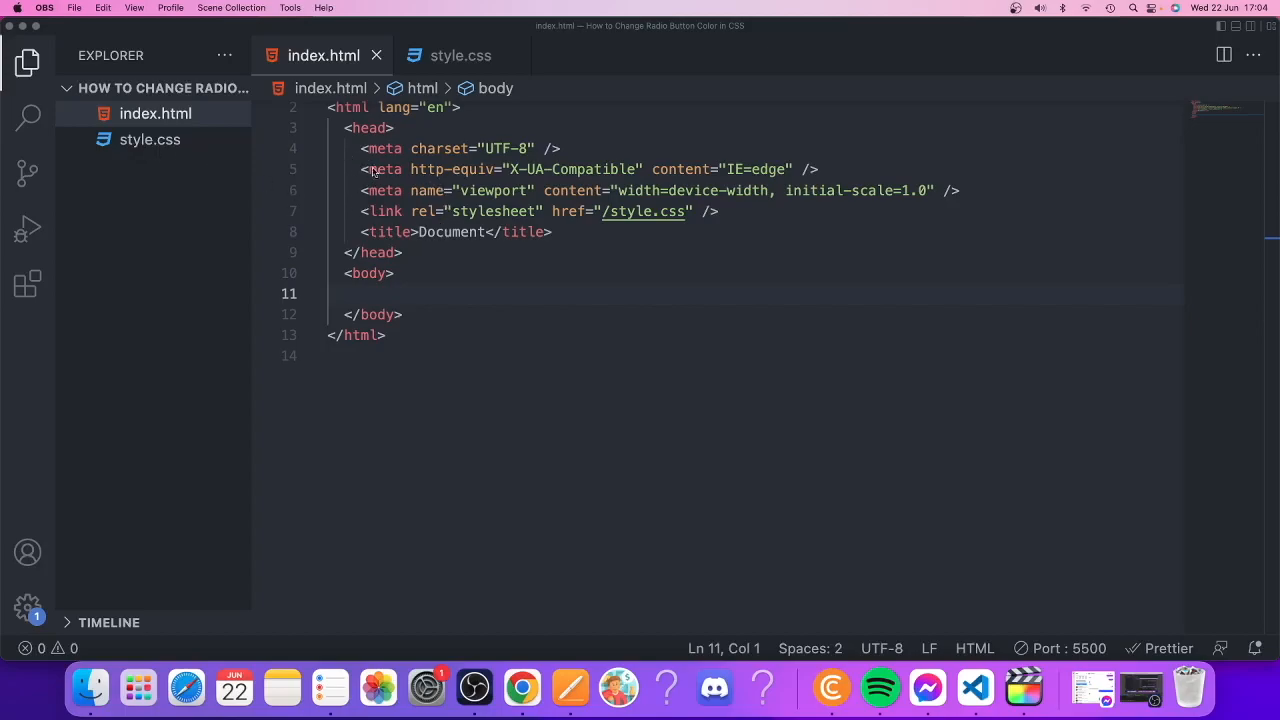
{"action": "mouse_move", "coordinate": [410, 223]}
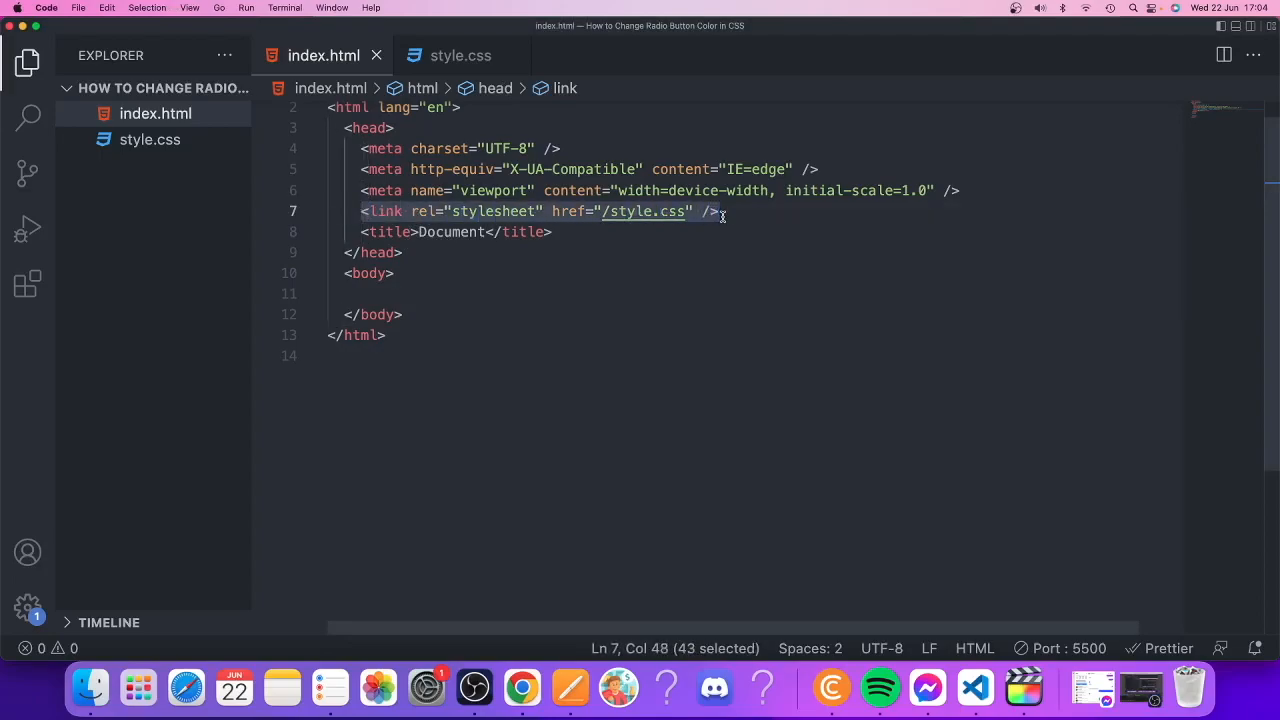
Add an empty <div class="video-container"> inside the body of index.html.
{"action": "left_click", "coordinate": [718, 211]}
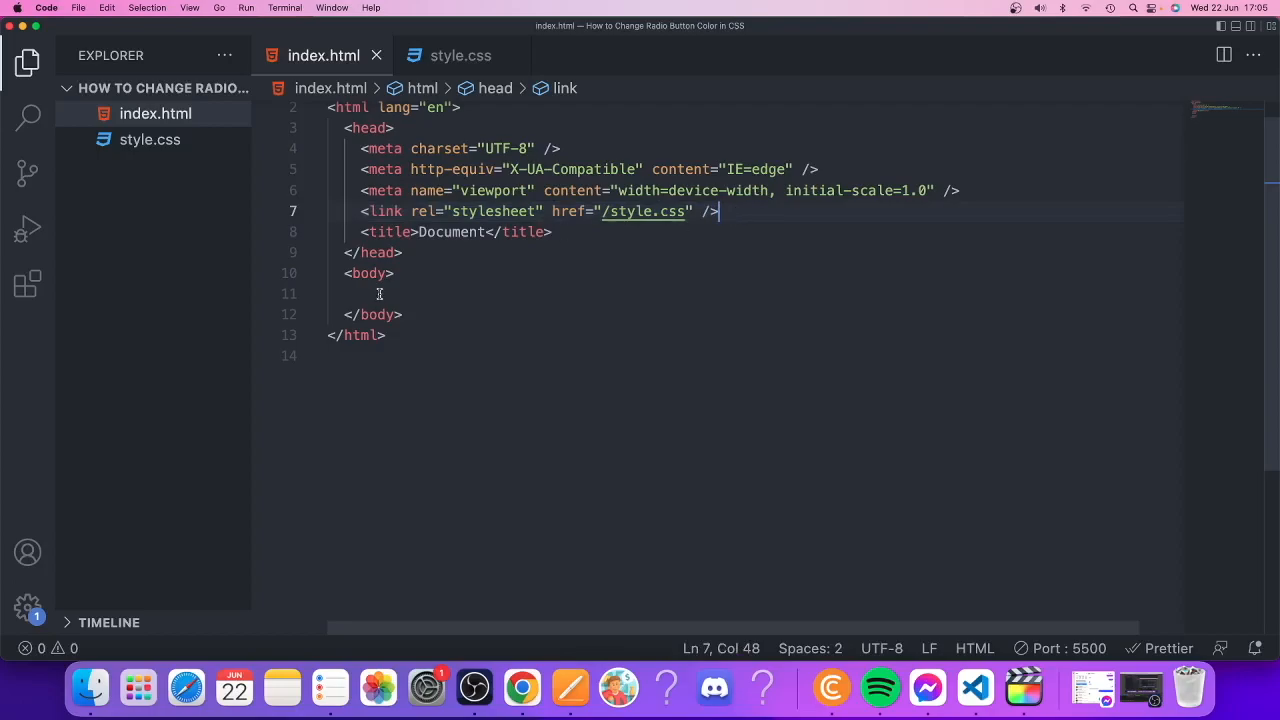
{"action": "left_click", "coordinate": [390, 293]}
{"action": "type", "text": "<div>"}
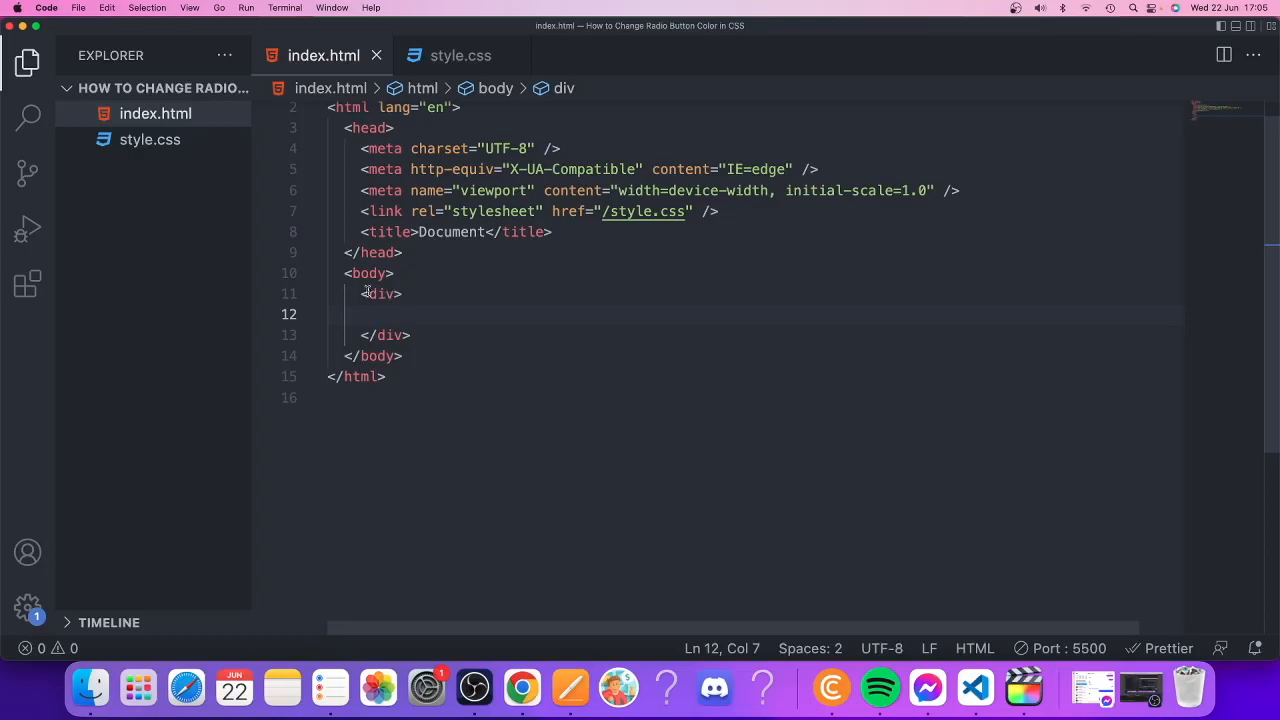
{"action": "type", "text": "c"}
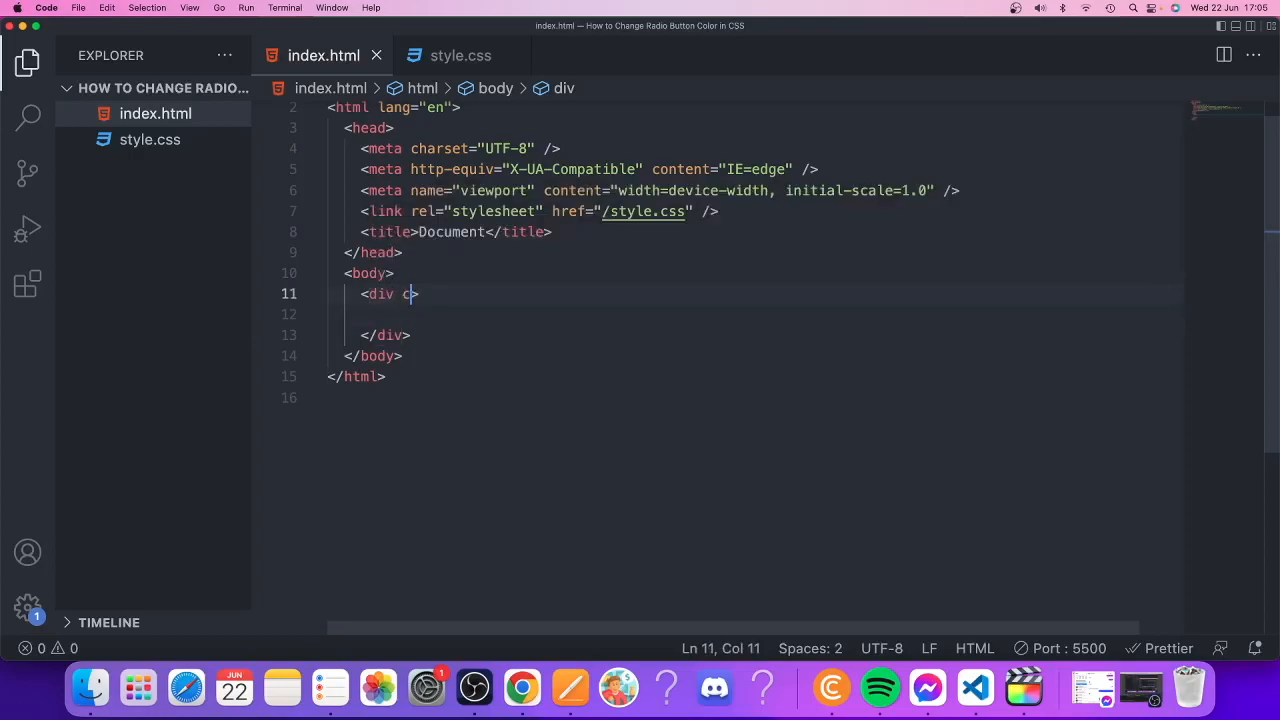
{"action": "type", "text": "lass=\""}
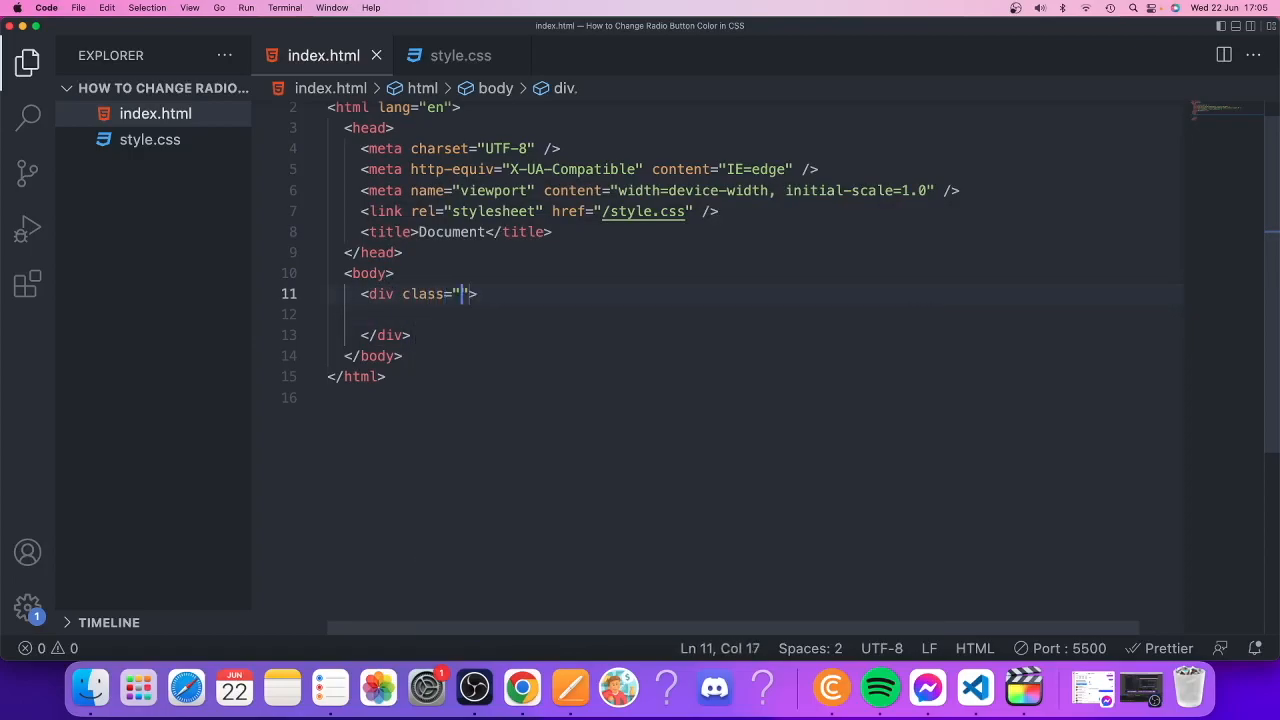
{"action": "type", "text": "video-"}
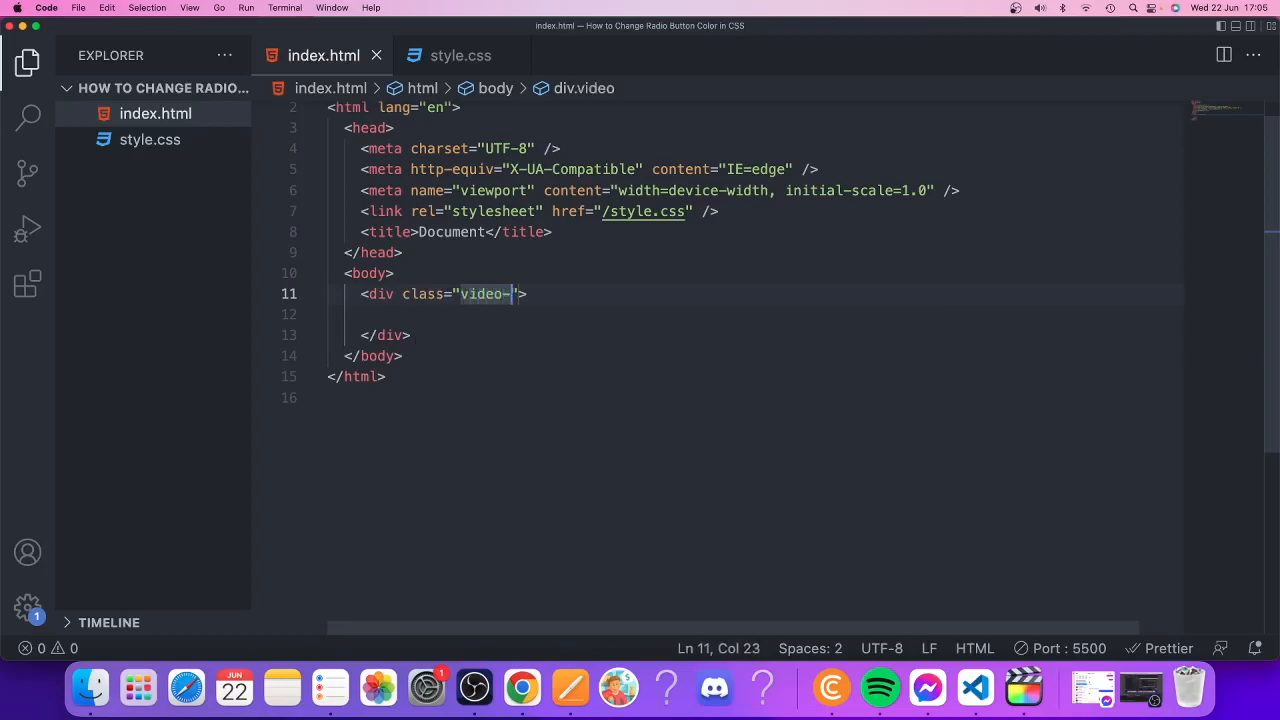
{"action": "type", "text": "container"}
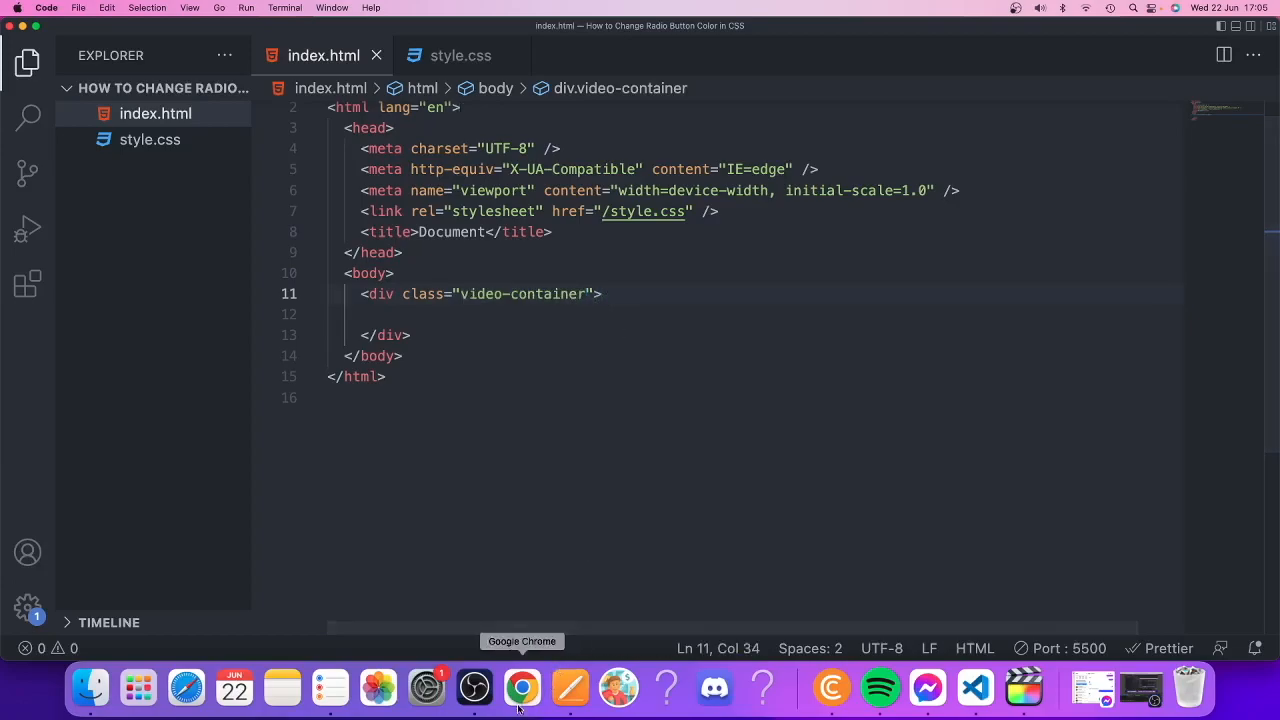
Open the 'How to Create Radio Button in HTML' video and copy its iframe embed code.
{"action": "left_click", "coordinate": [521, 688]}
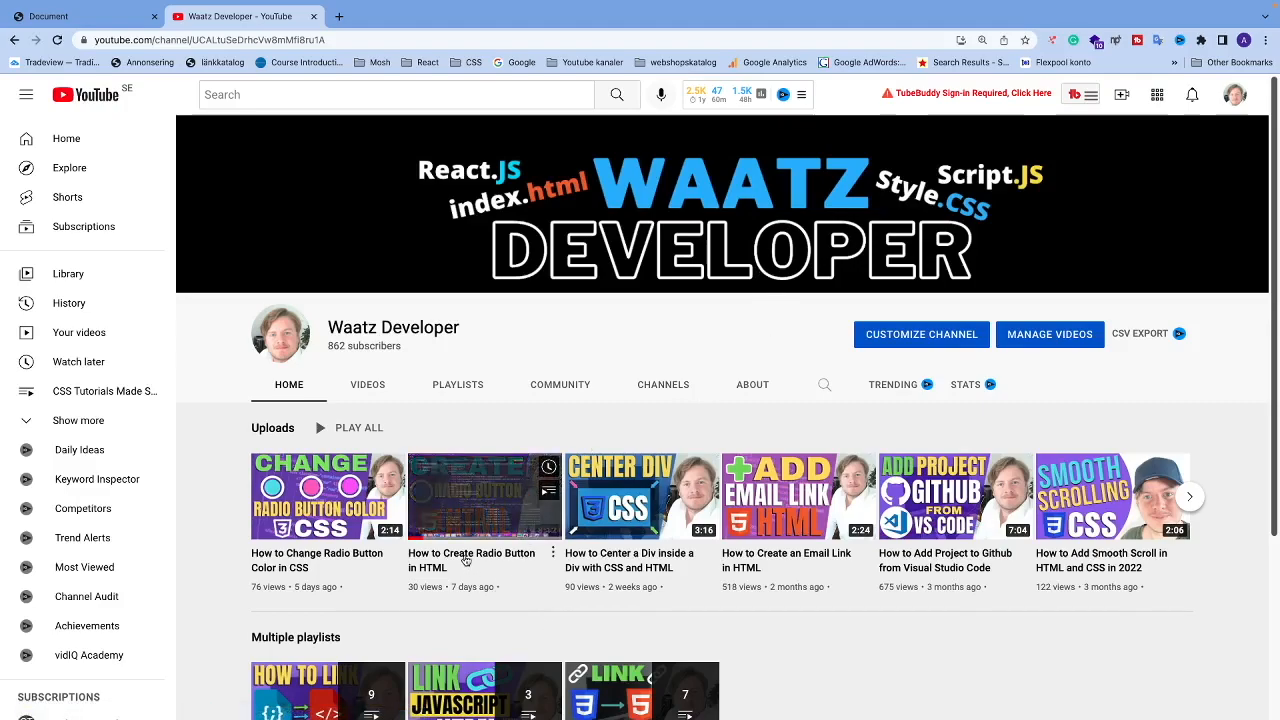
{"action": "left_click", "coordinate": [485, 495]}
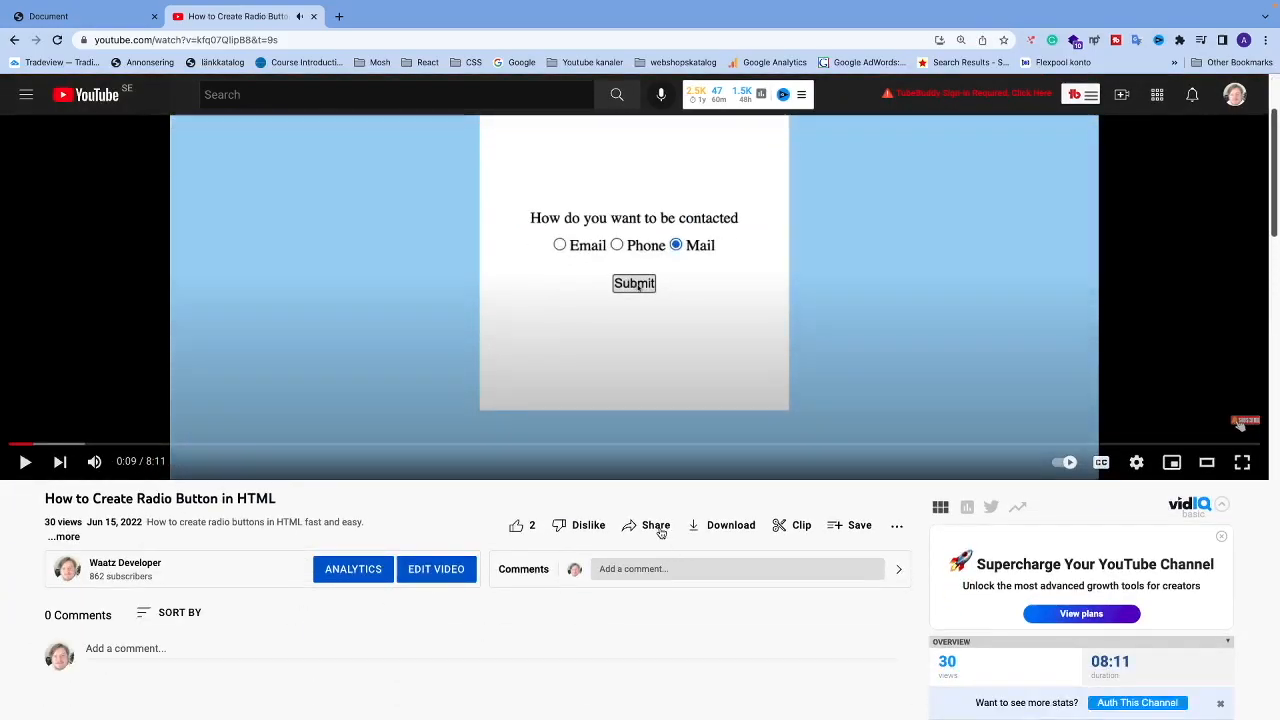
{"action": "left_click", "coordinate": [646, 525]}
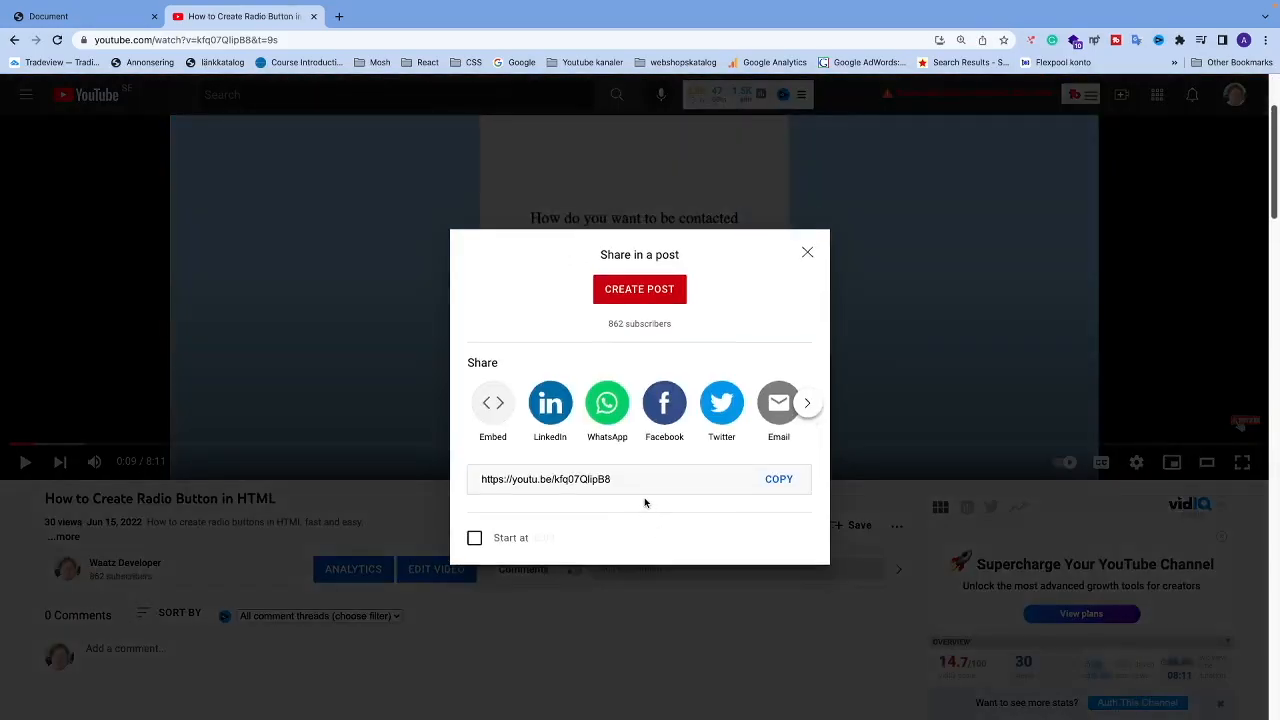
{"action": "left_click", "coordinate": [492, 403]}
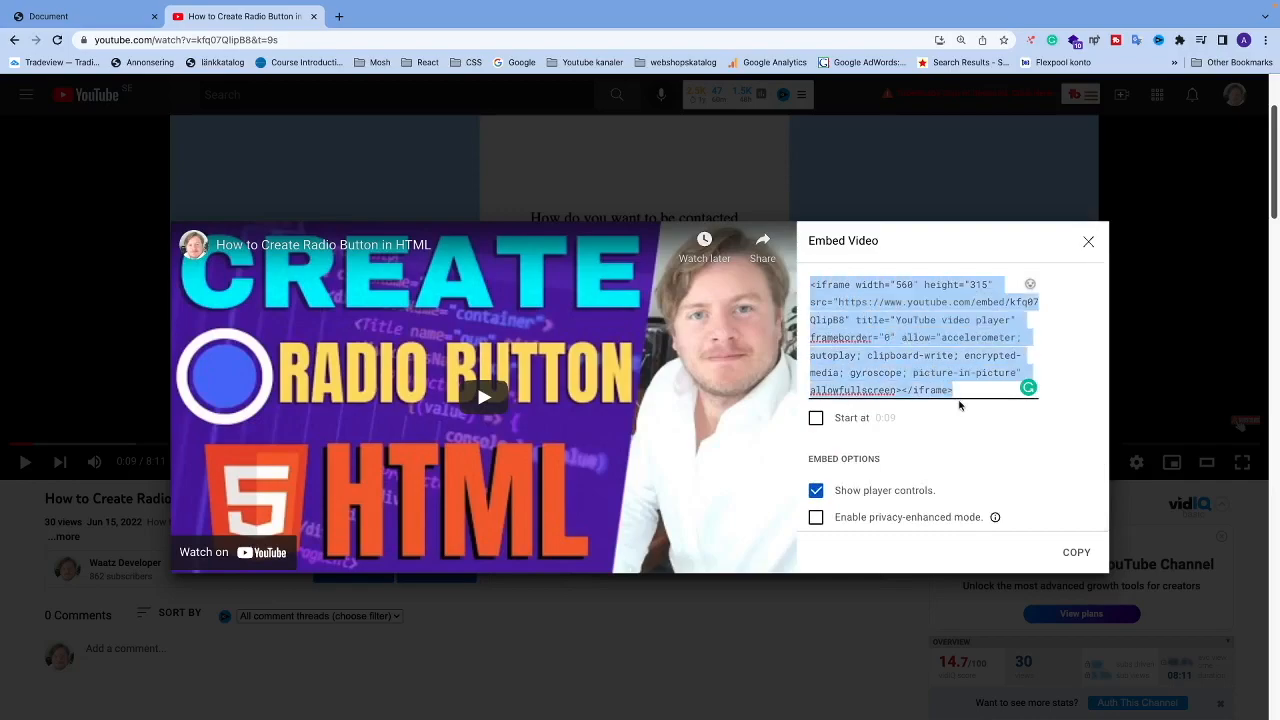
{"action": "right_click", "coordinate": [930, 340]}
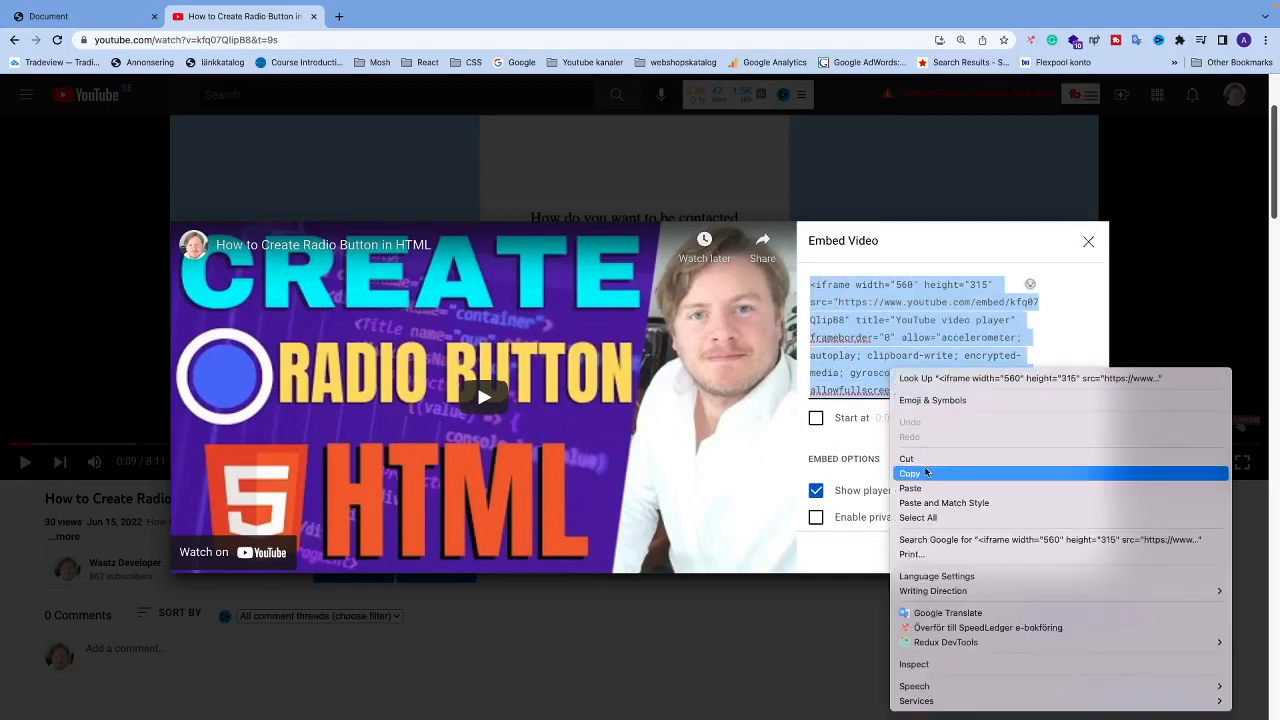
{"action": "left_click", "coordinate": [910, 473]}
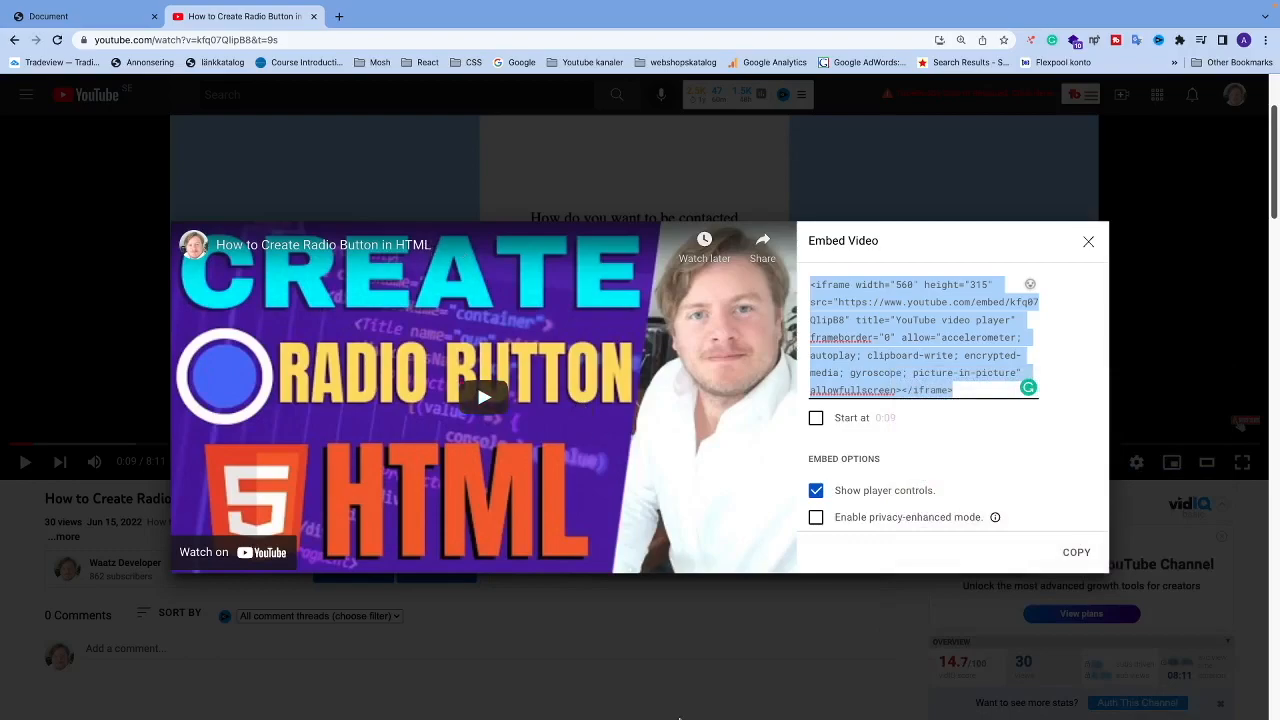
{"action": "mouse_move", "coordinate": [974, 687]}
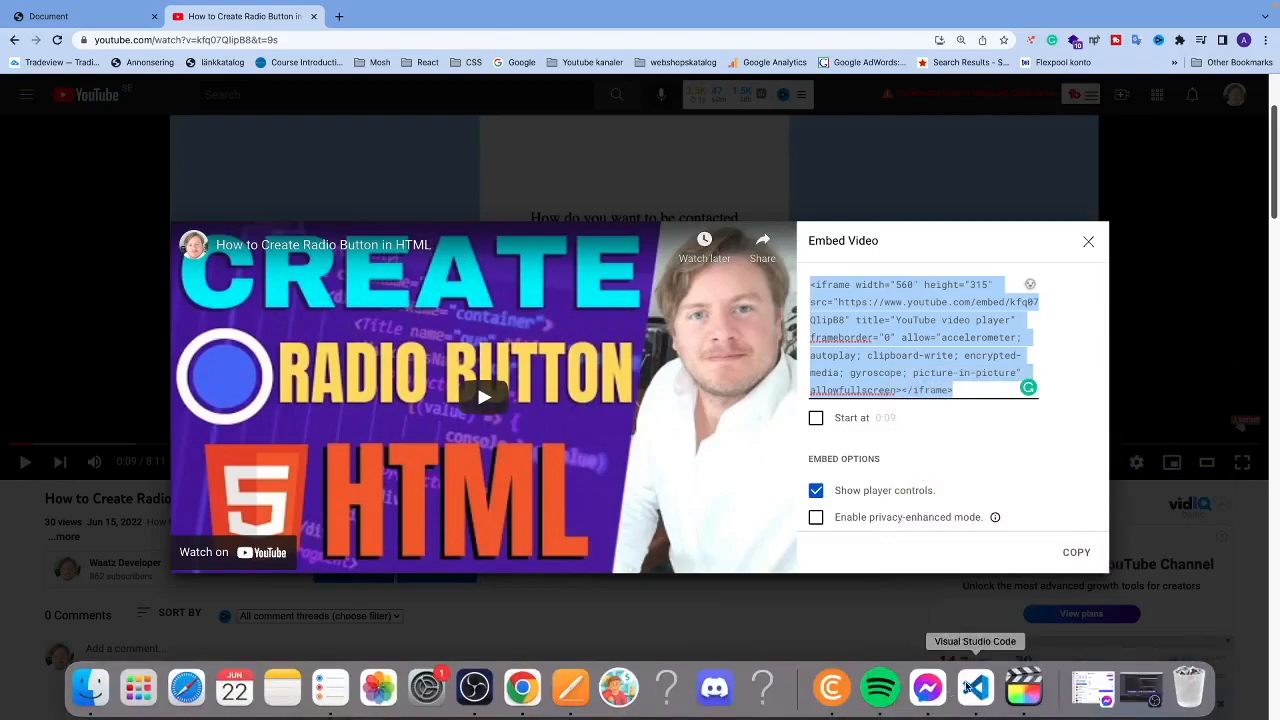
Paste the YouTube iframe code into the video-container div, then return to Chrome.
{"action": "left_click", "coordinate": [974, 687]}
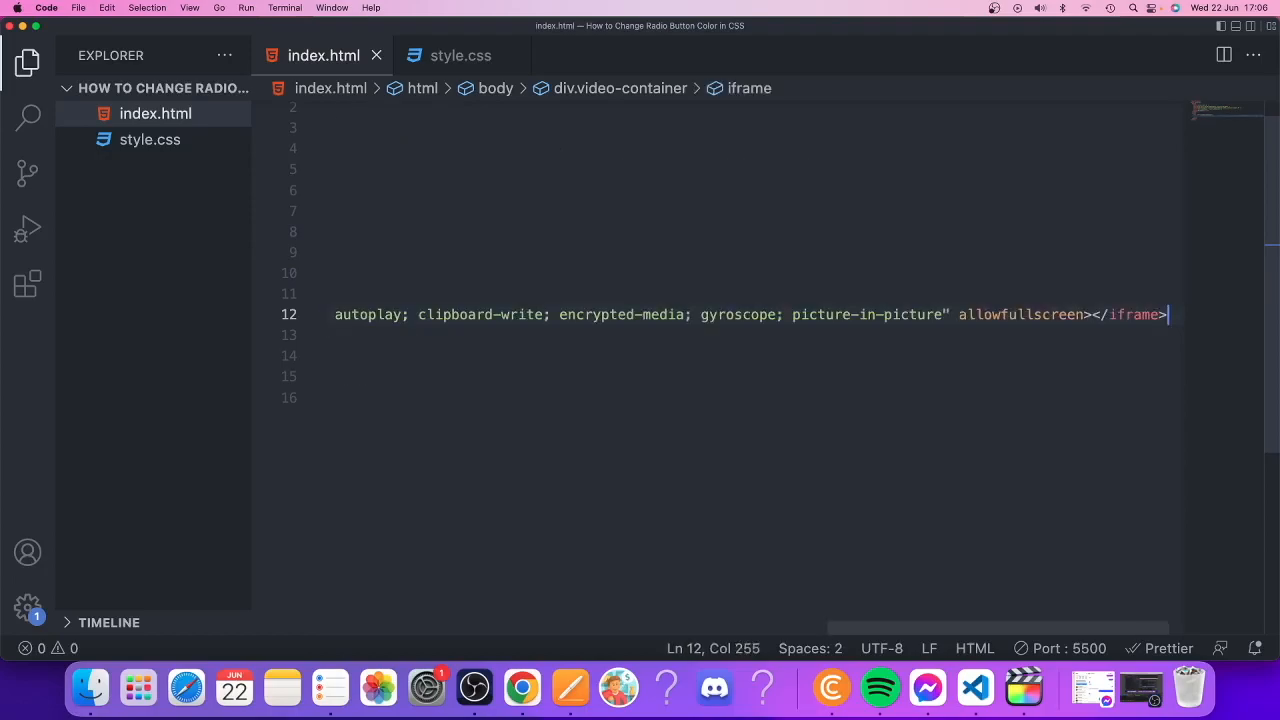
{"action": "scroll", "scroll_direction": "left", "scroll_amount": 3}
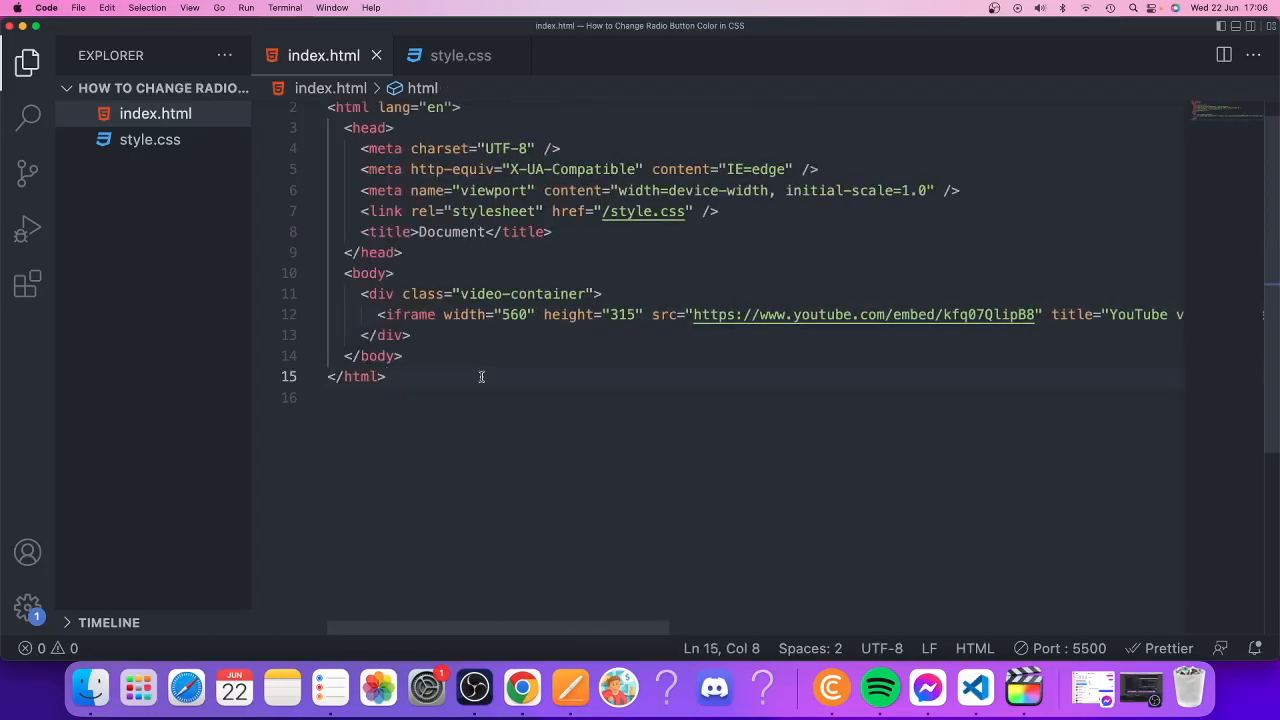
{"action": "mouse_move", "coordinate": [560, 425]}
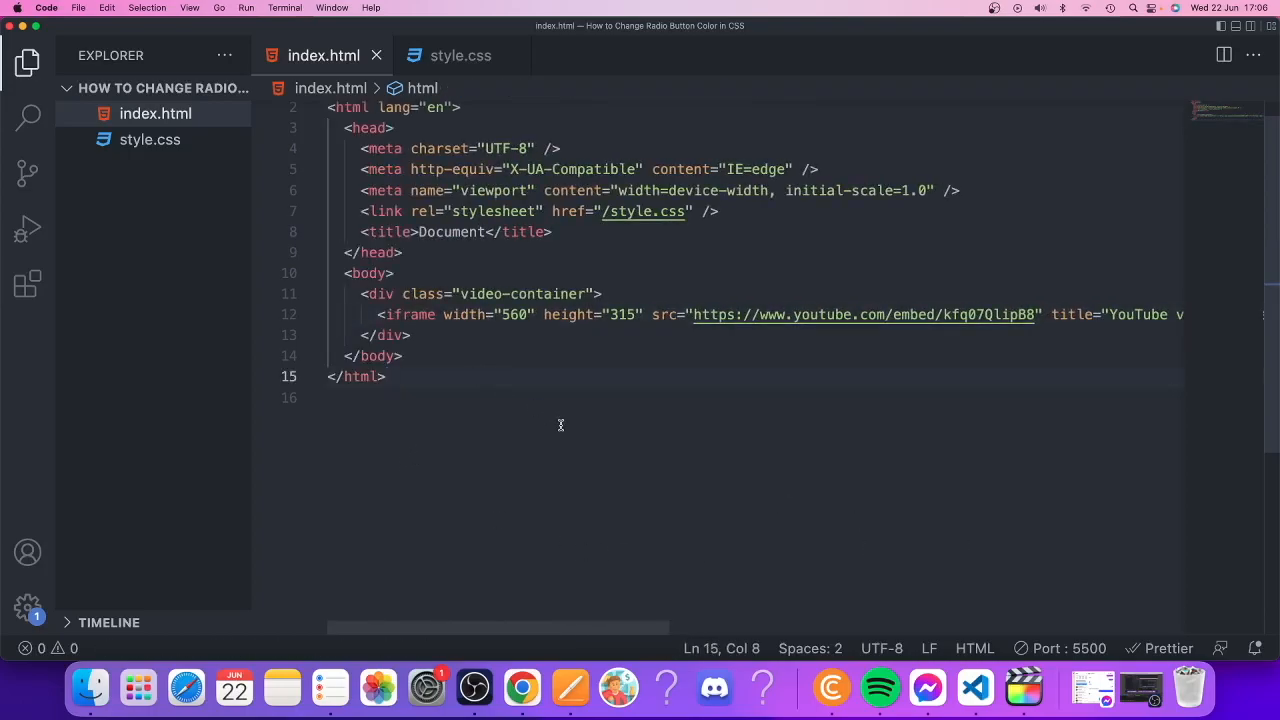
{"action": "key", "text": "cmd+tab"}
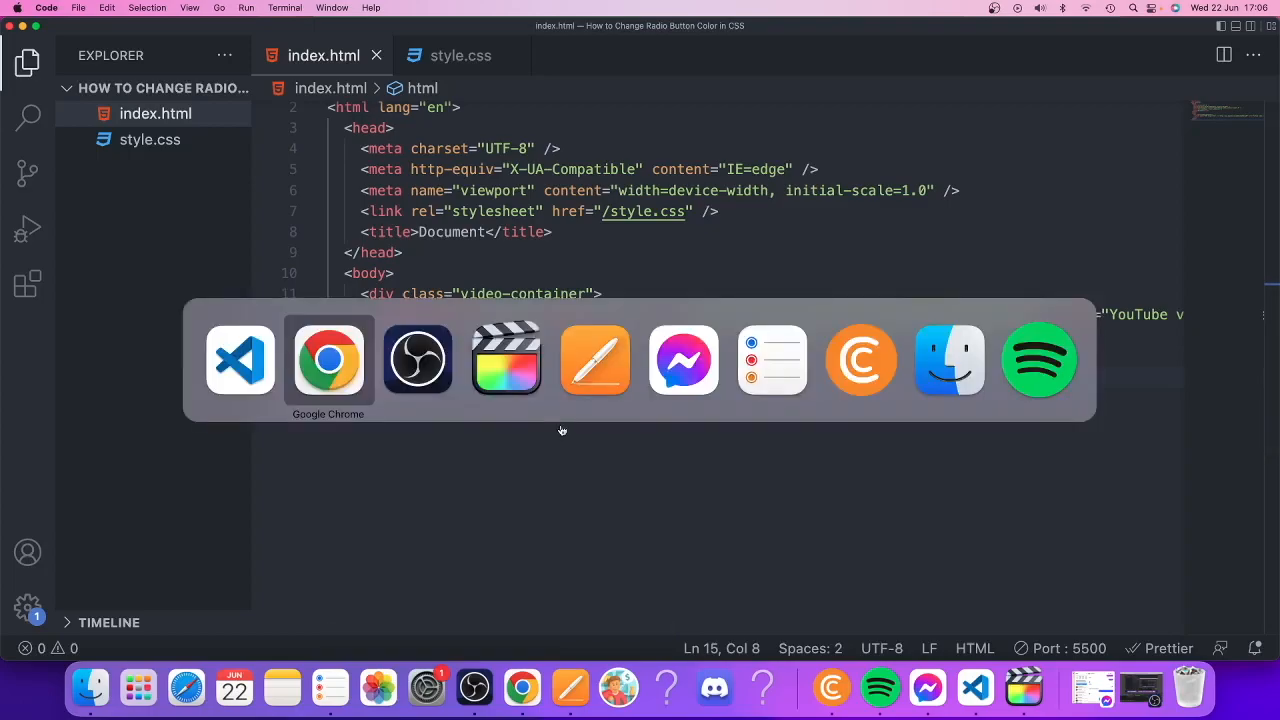
Preview the page at localhost:5500 showing the small embedded radio-button video.
{"action": "left_click", "coordinate": [328, 359]}
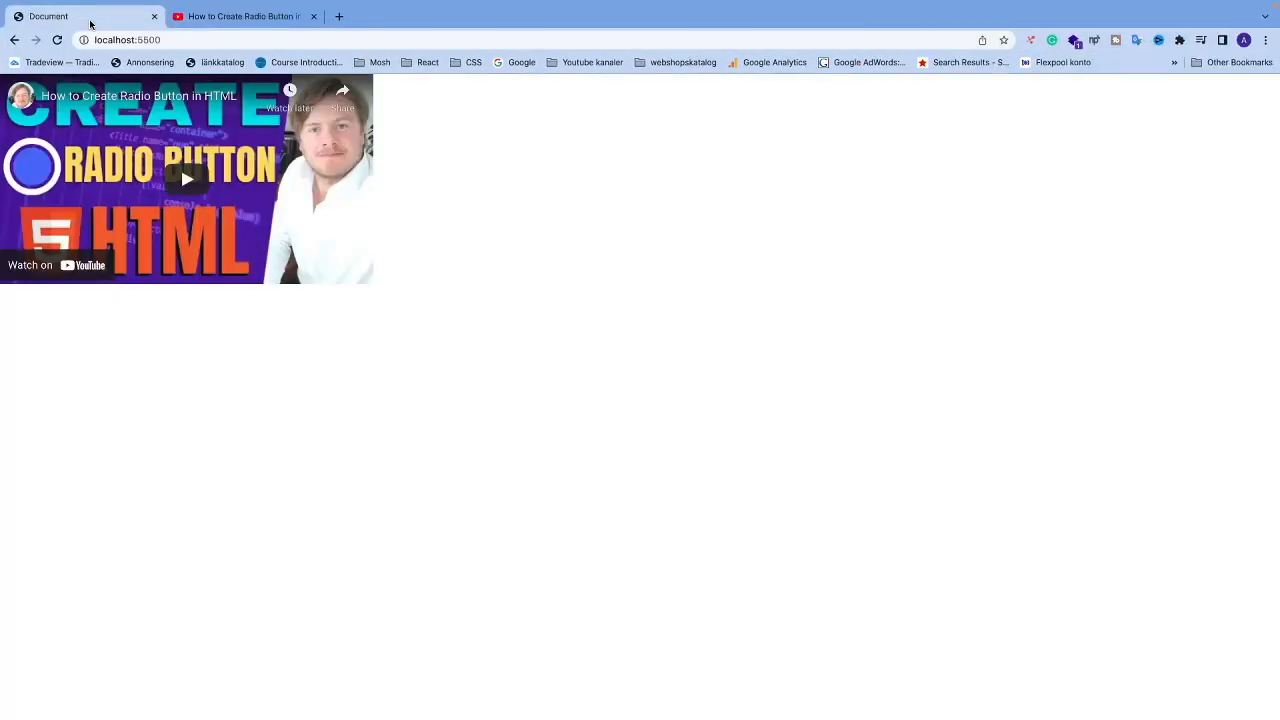
{"action": "mouse_move", "coordinate": [263, 206]}
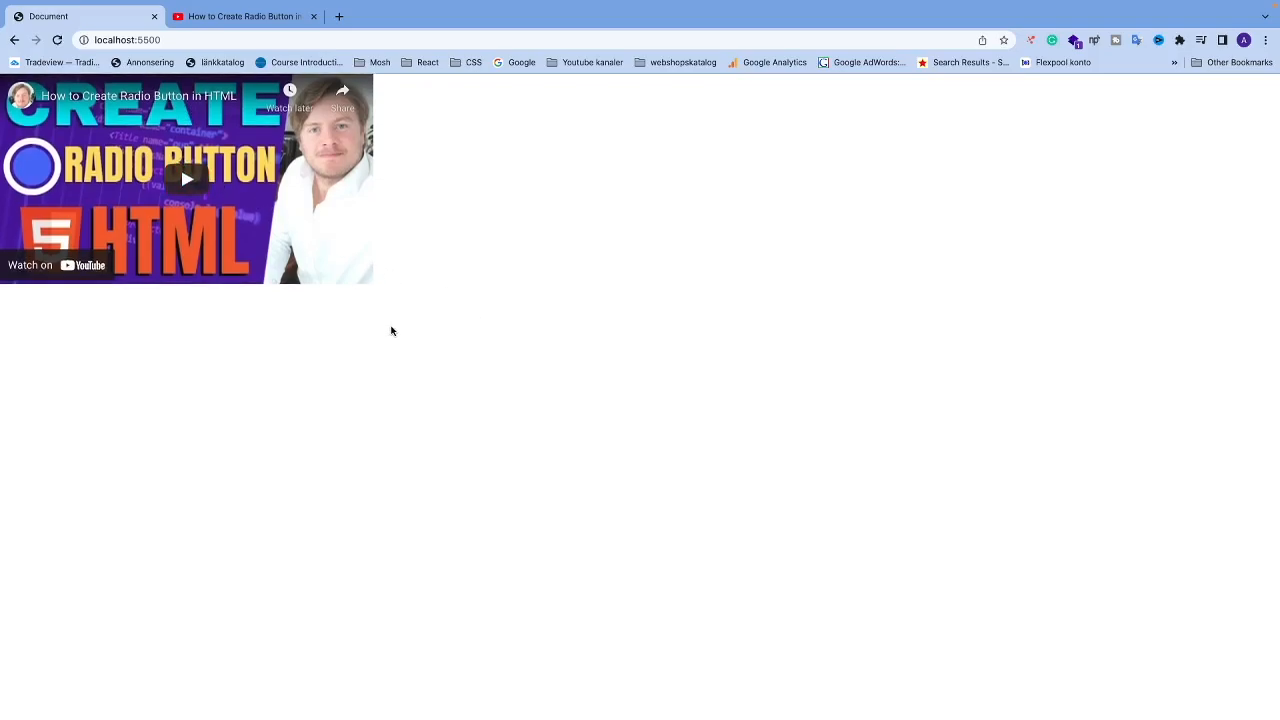
{"action": "right_click", "coordinate": [391, 331]}
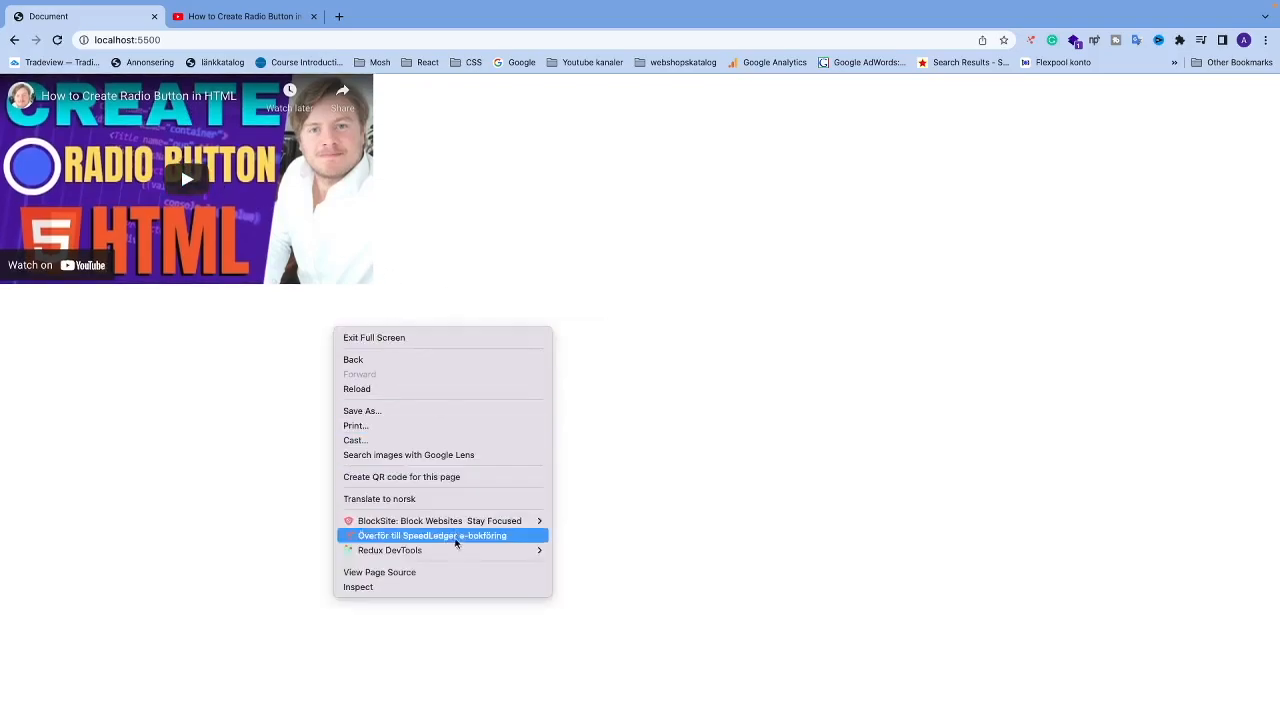
{"action": "left_click", "coordinate": [357, 587]}
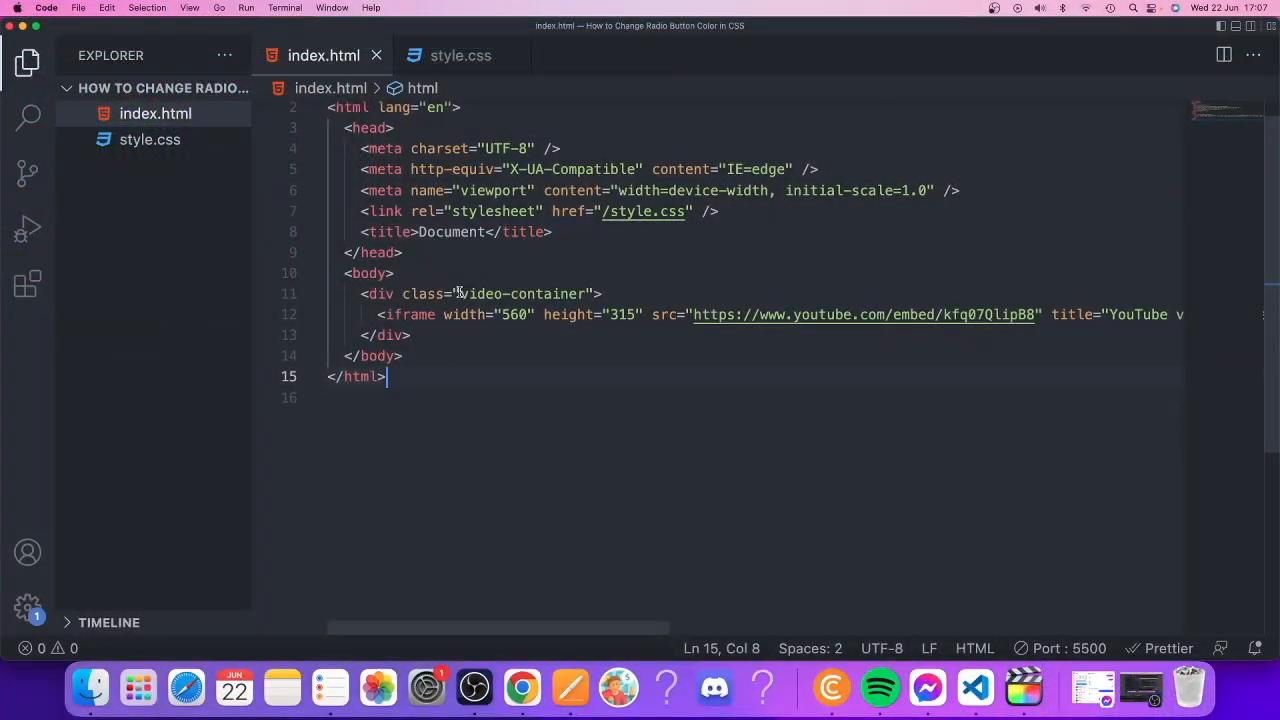
Start a .video-container rule in style.css.
{"action": "double_click", "coordinate": [520, 293]}
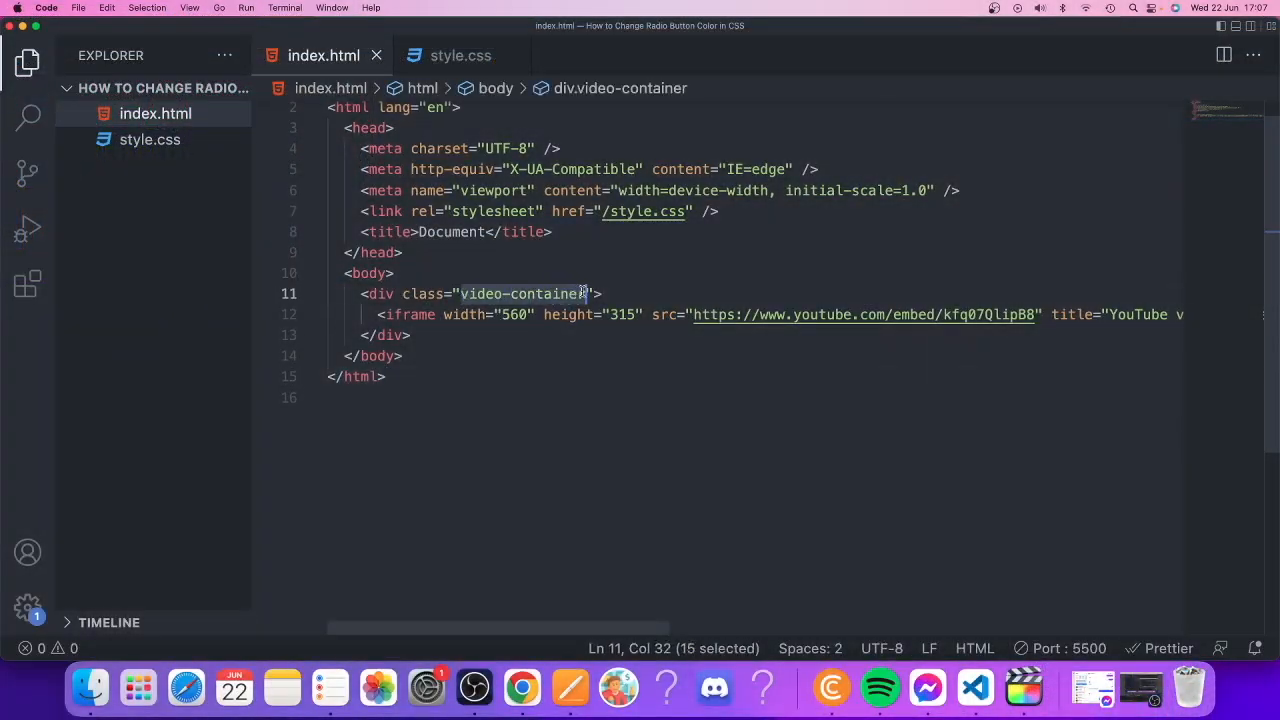
{"action": "left_click", "coordinate": [408, 335]}
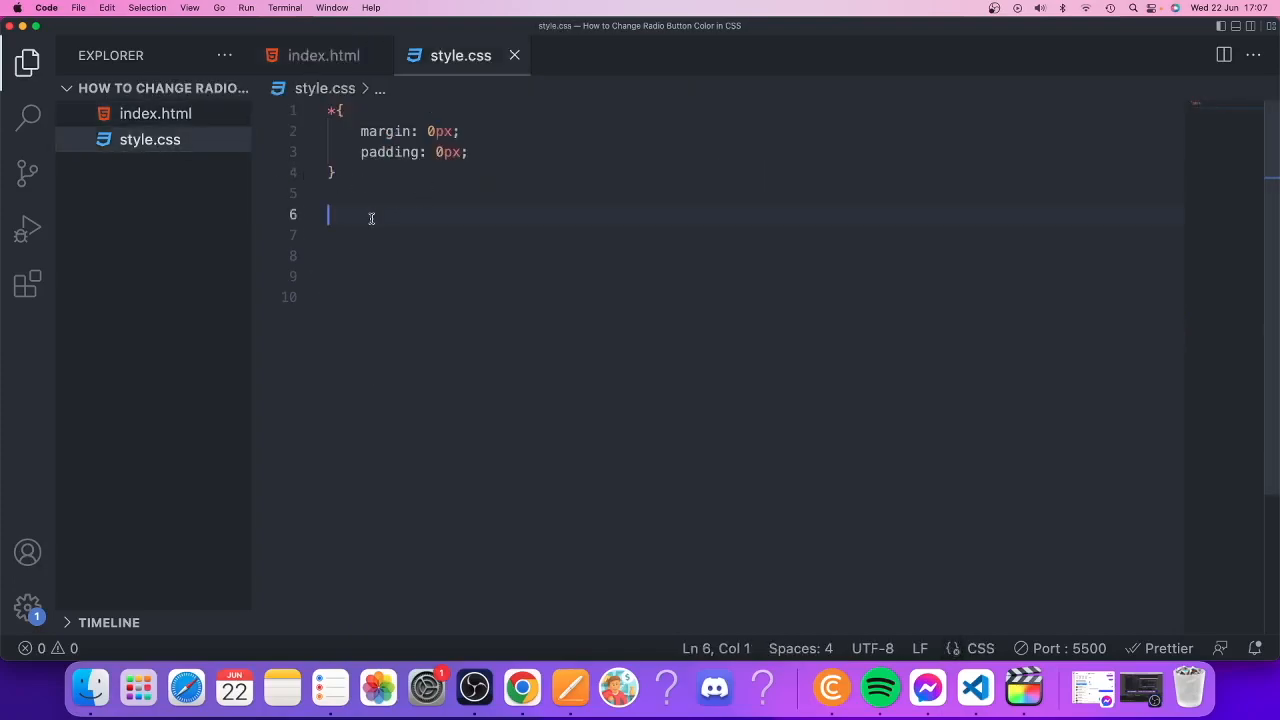
{"action": "type", "text": "."}
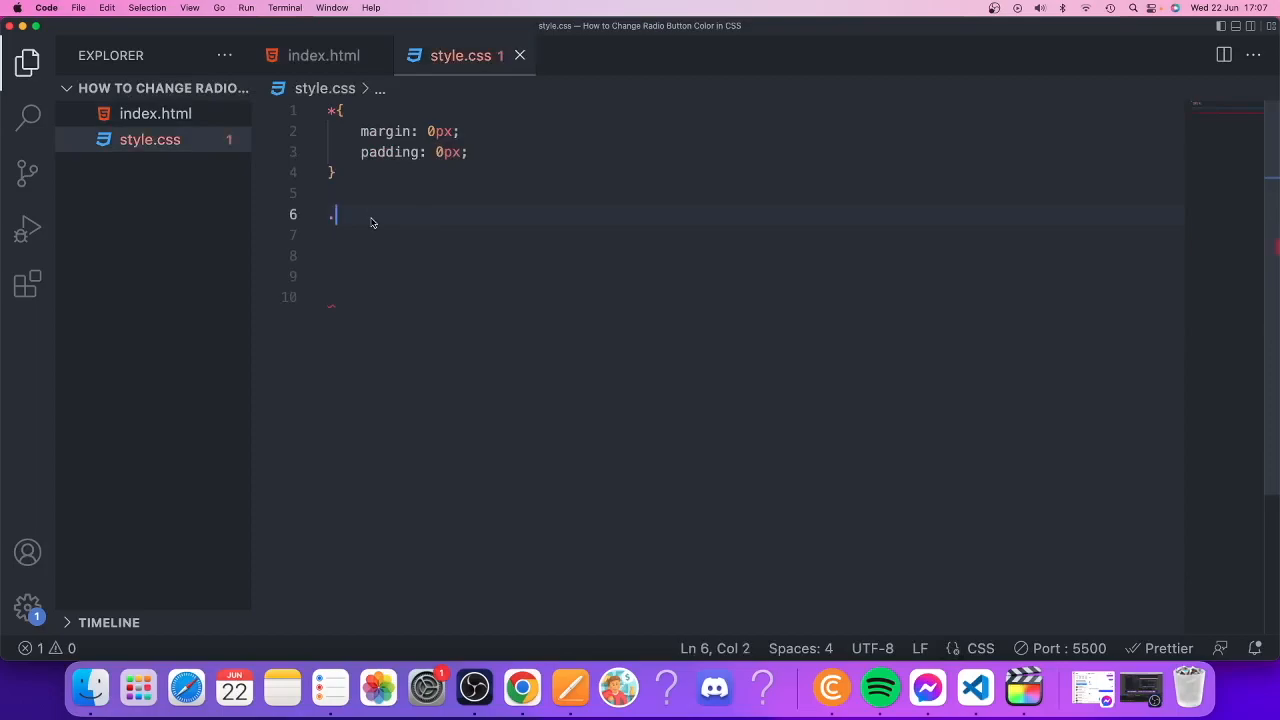
{"action": "type", "text": "vide"}
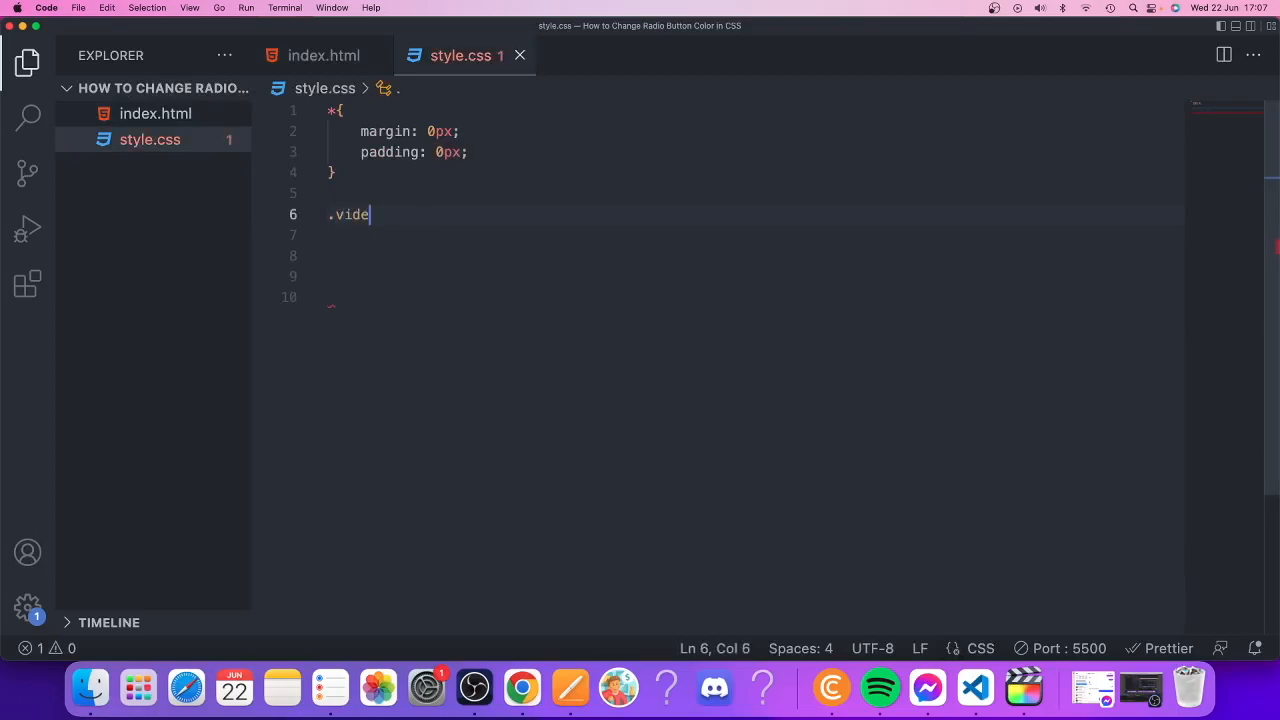
{"action": "type", "text": "o-conta"}
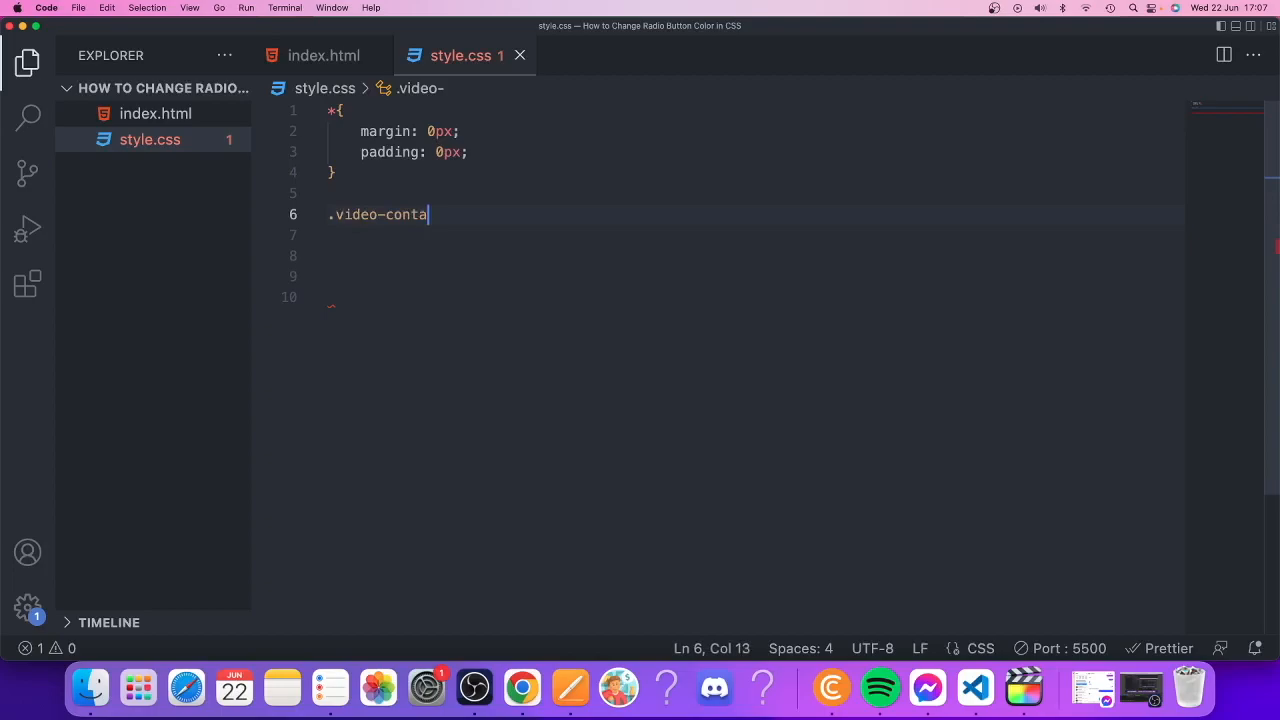
{"action": "type", "text": "i"}
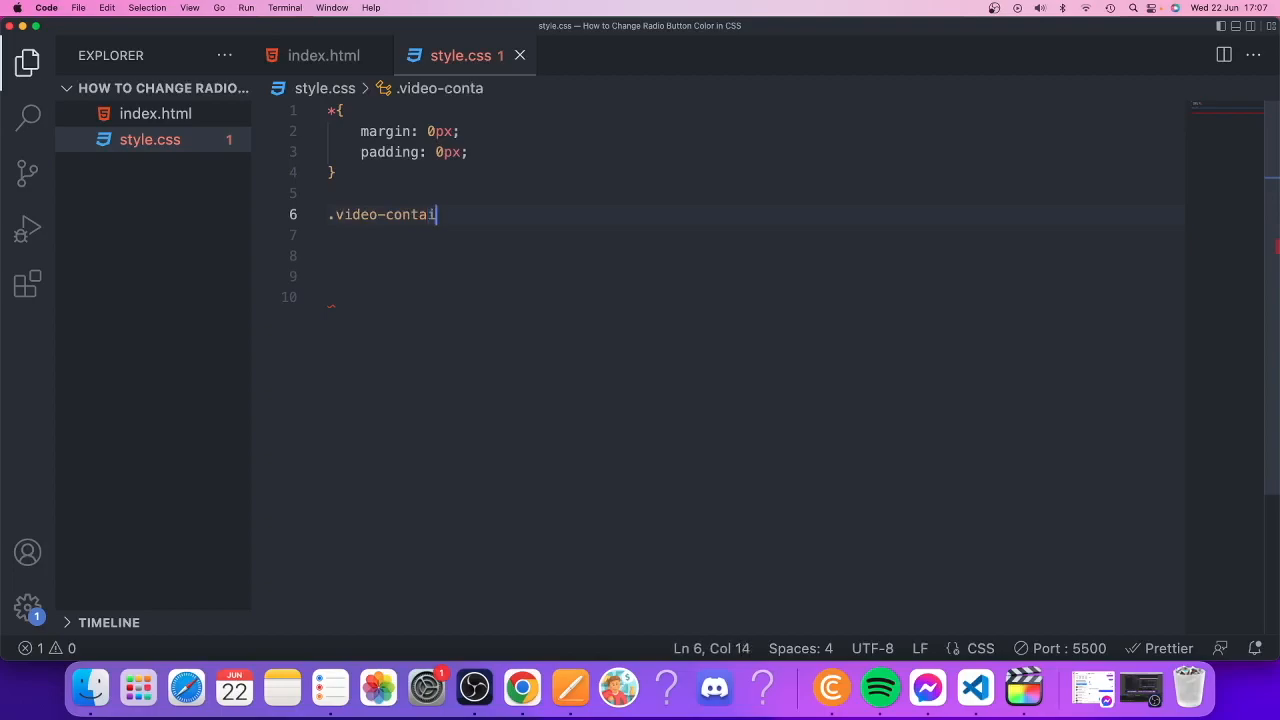
{"action": "type", "text": "ner"}
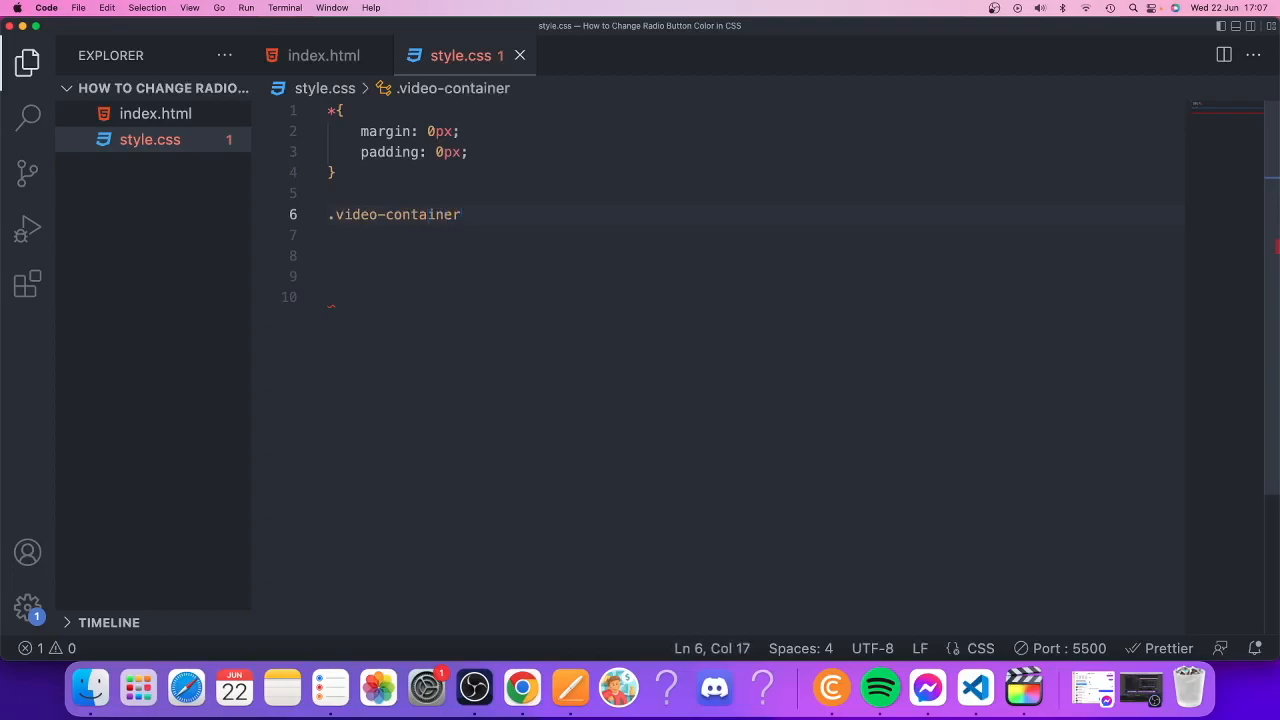
{"action": "type", "text": "{"}
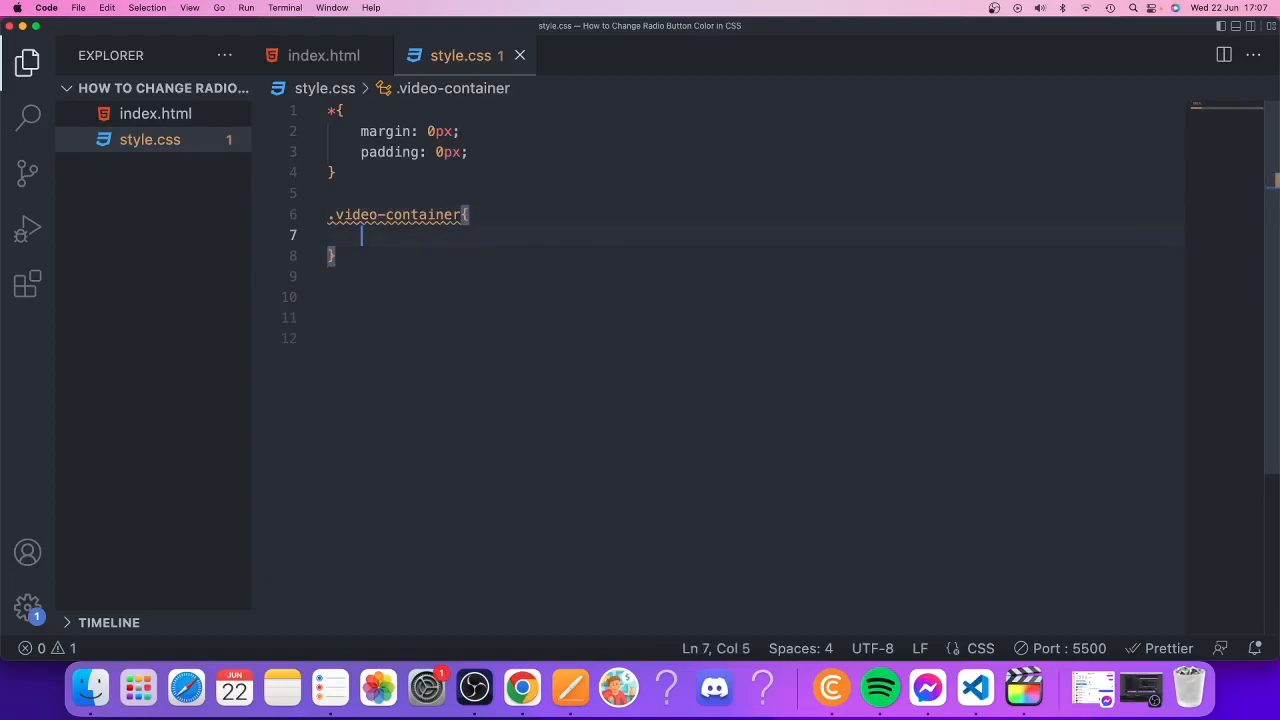
Give the rule position relative, width 100%, padding-bottom 56.25% and height 0.
{"action": "type", "text": "po"}
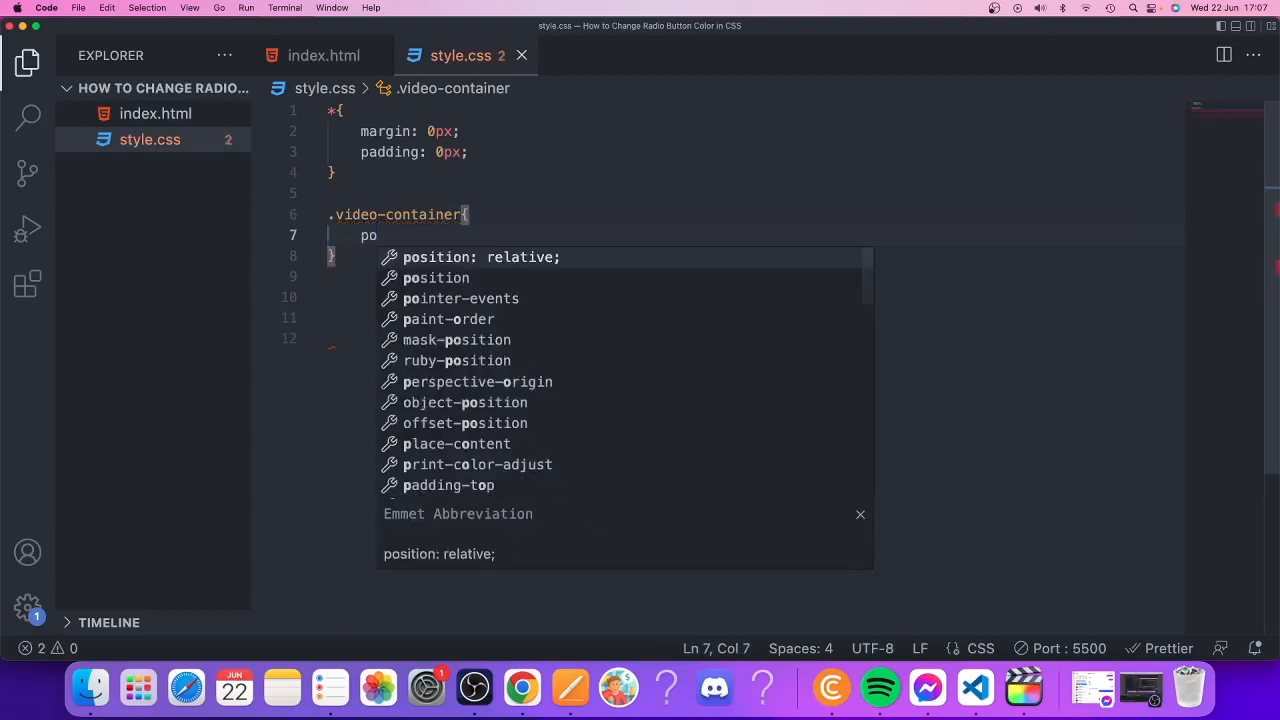
{"action": "key", "text": "Tab"}
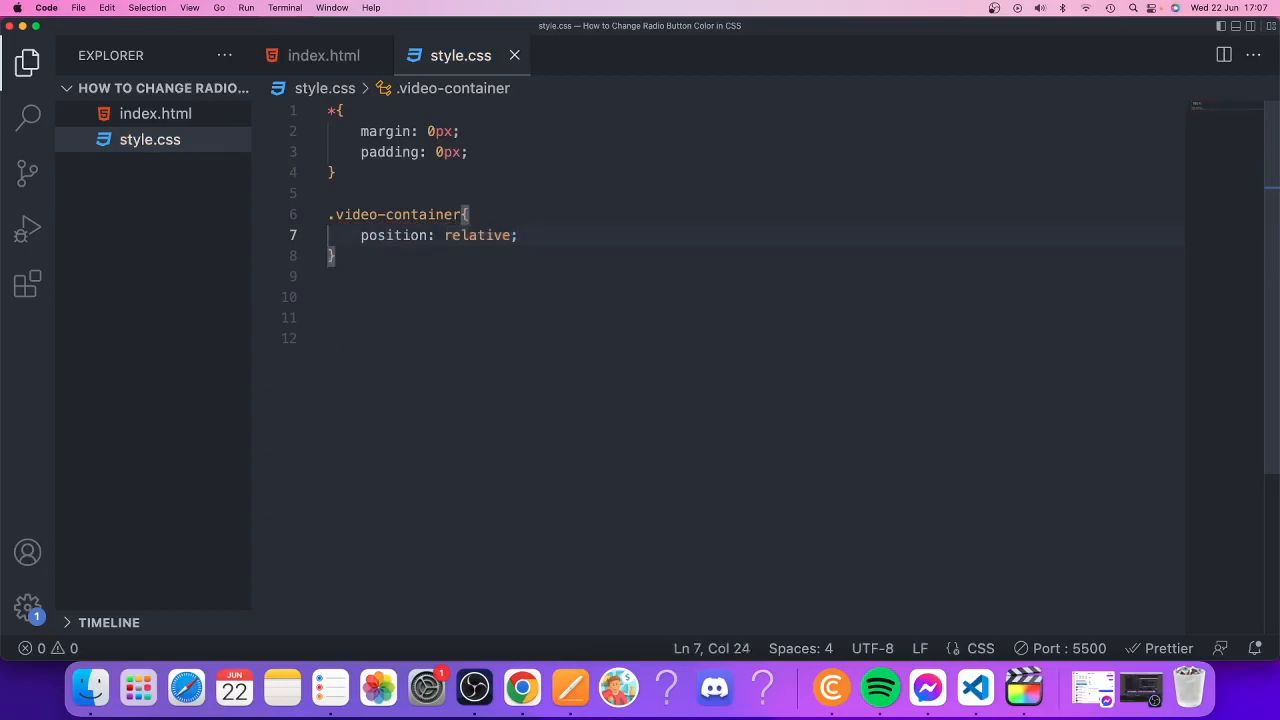
{"action": "type", "text": "w"}
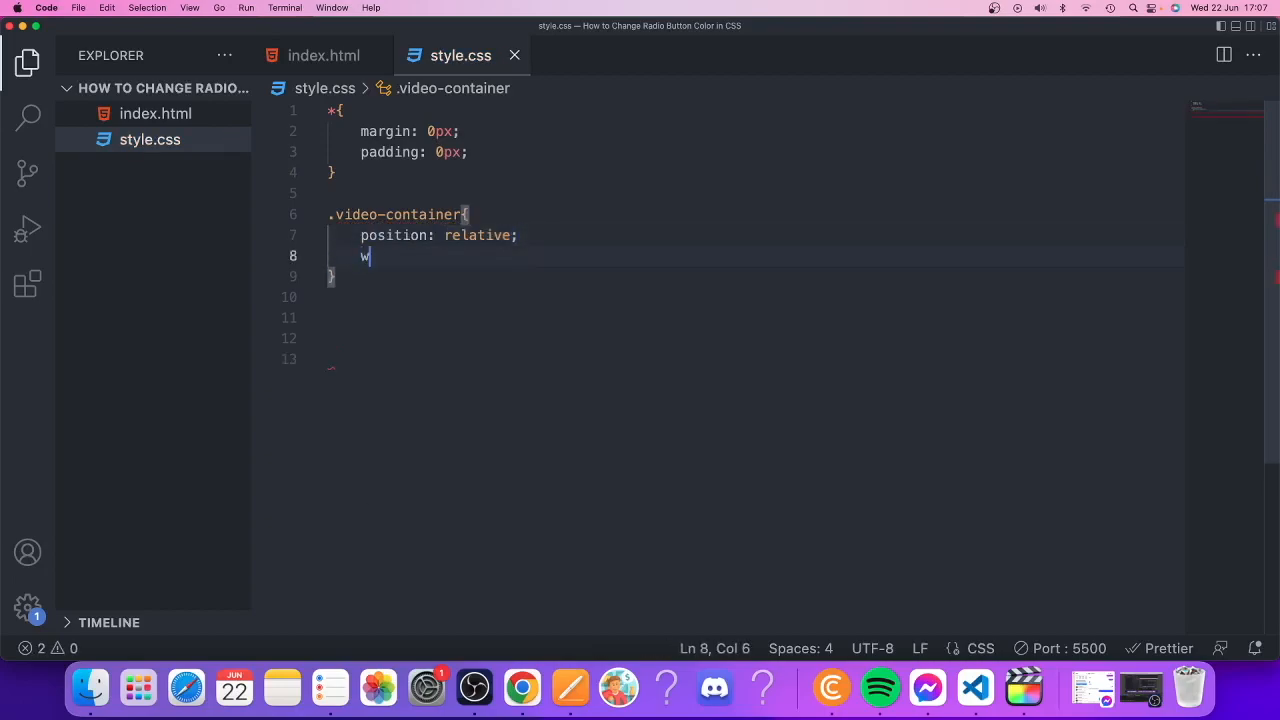
{"action": "type", "text": "idth: 10;"}
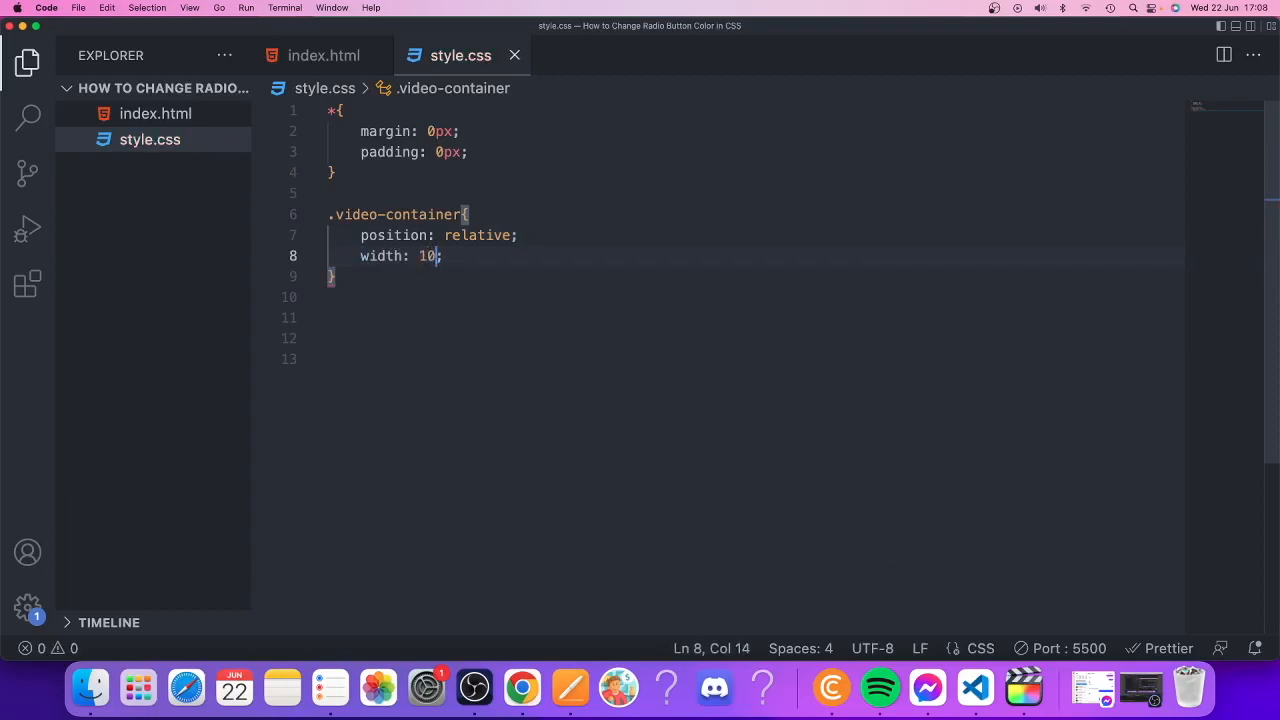
{"action": "type", "text": "0%"}
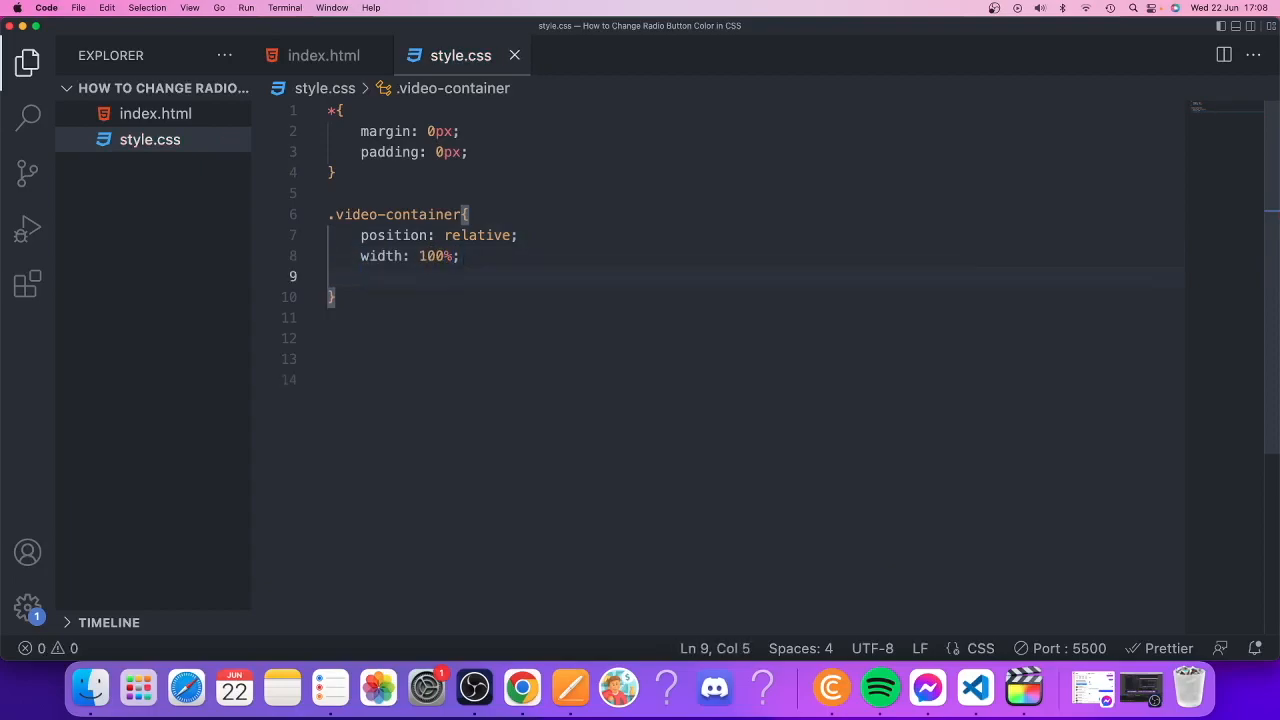
{"action": "type", "text": "padding-bottom: ;"}
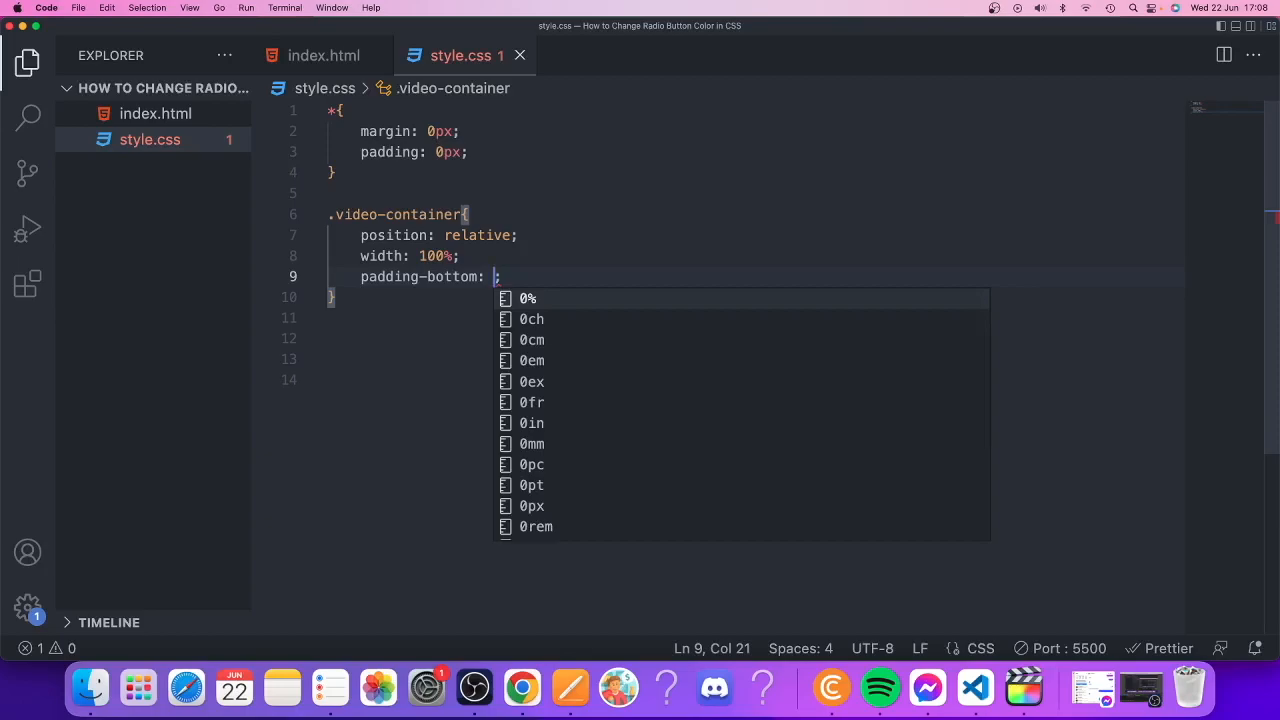
{"action": "type", "text": "56.25"}
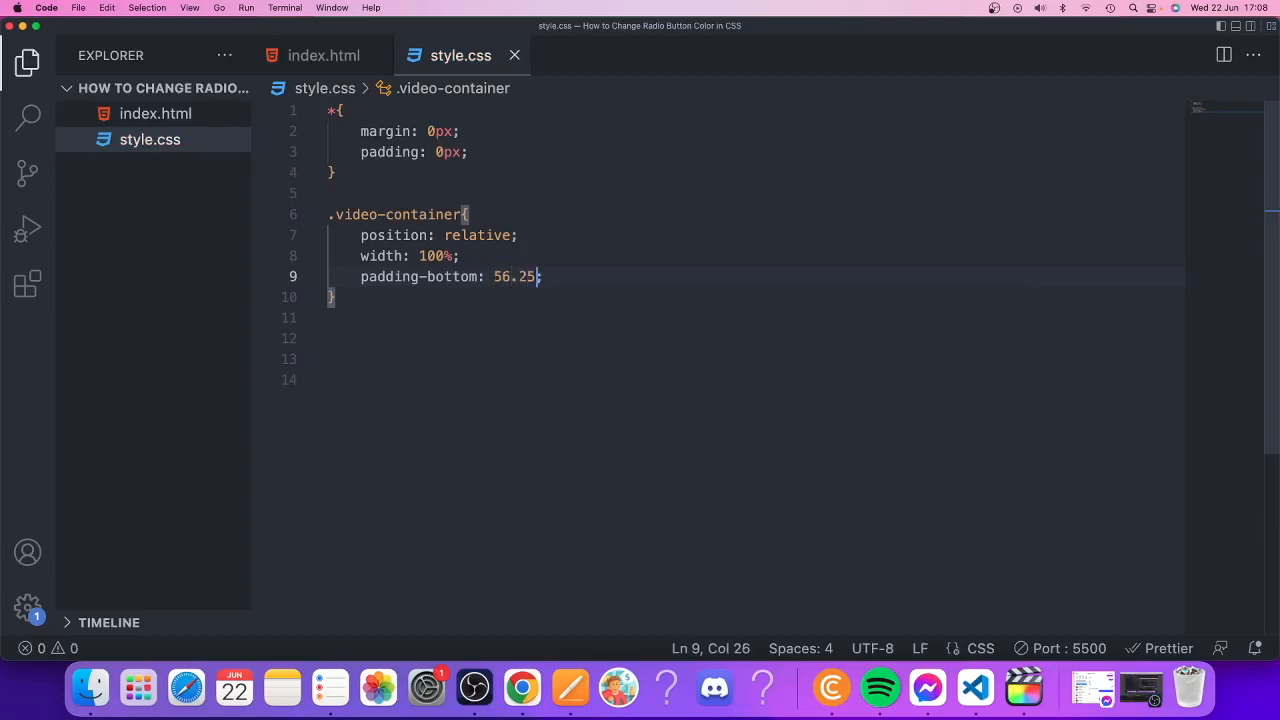
{"action": "type", "text": "%;"}
{"action": "type", "text": "height: ;"}
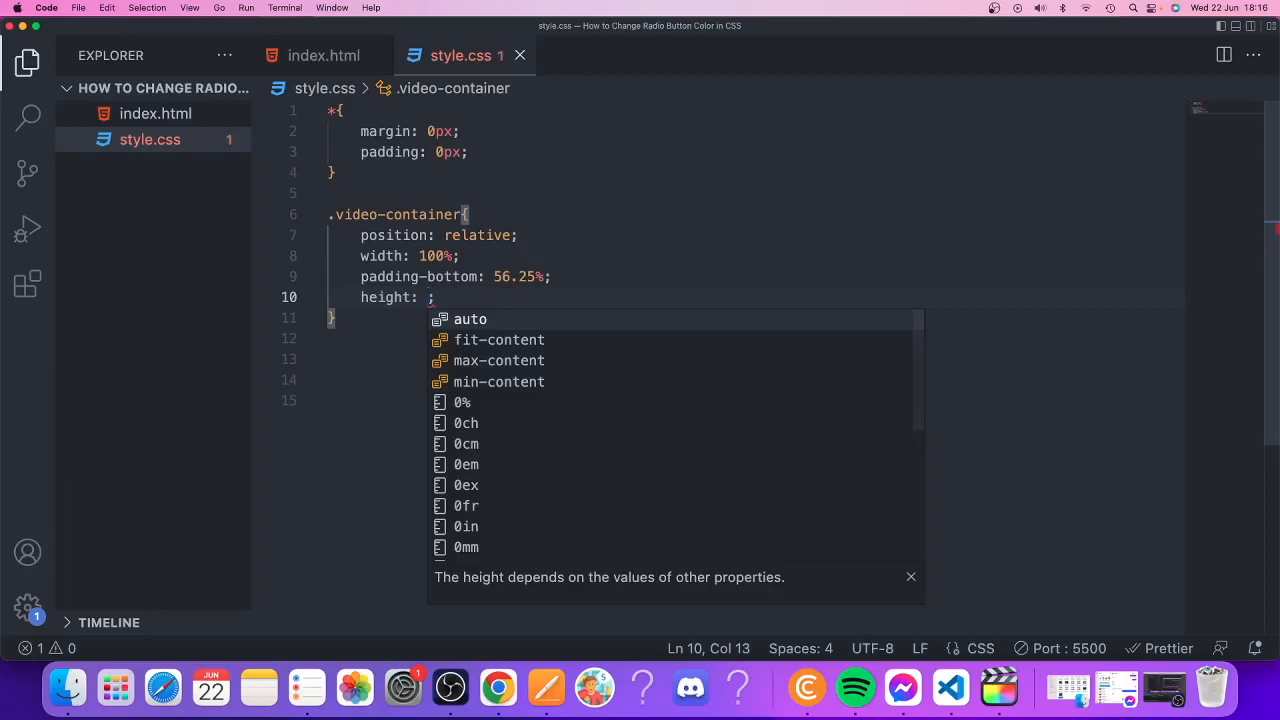
{"action": "type", "text": "0"}
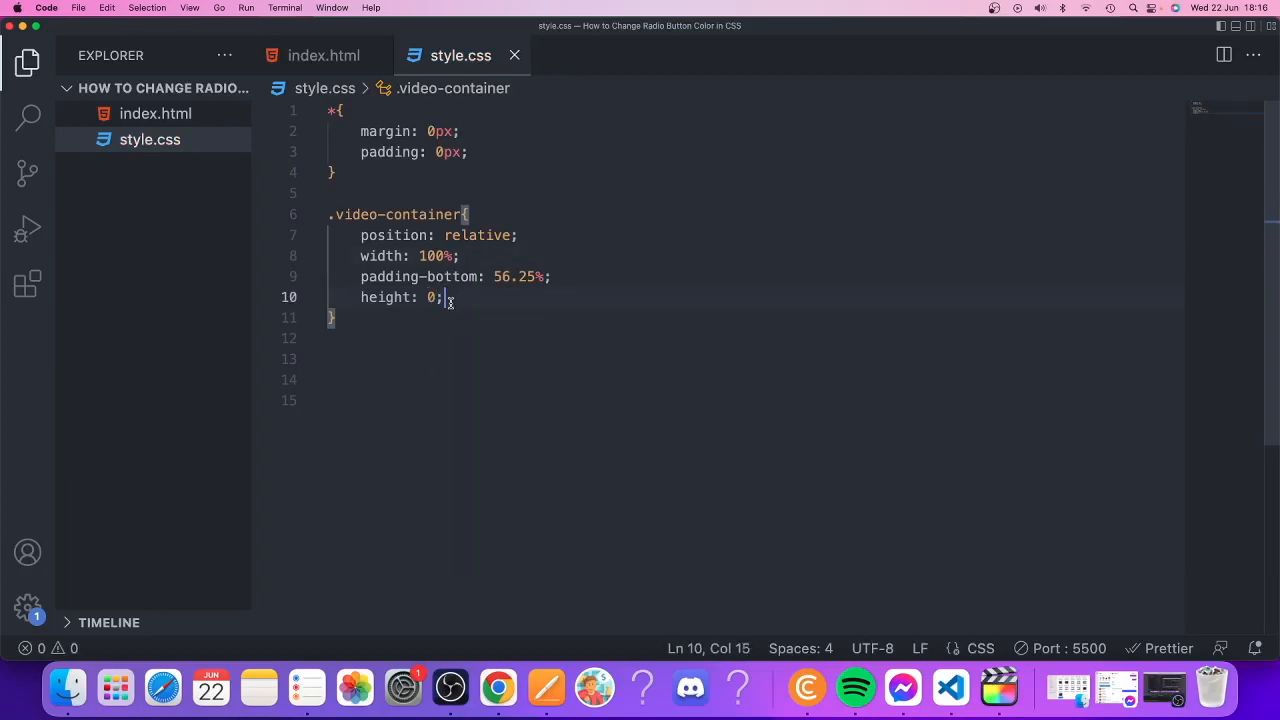
{"action": "left_click", "coordinate": [332, 317]}
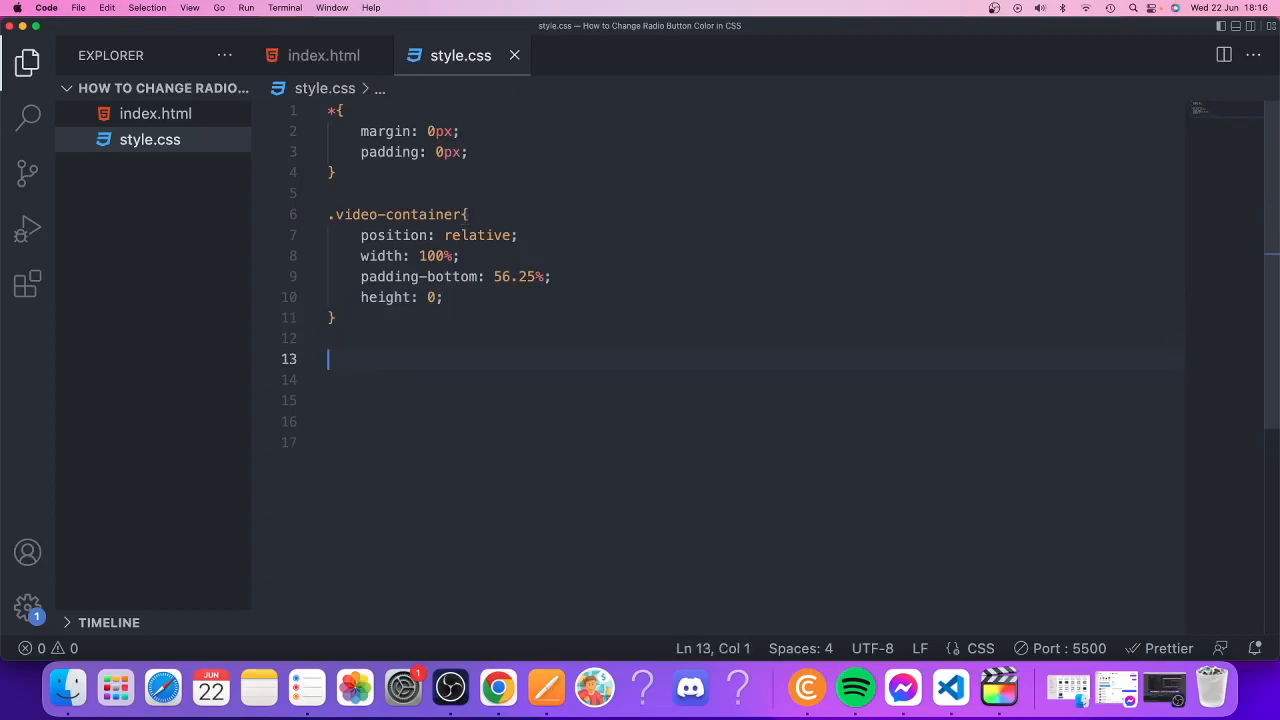
Add a .video-container iframe rule with position absolute.
{"action": "type", "text": ".v"}
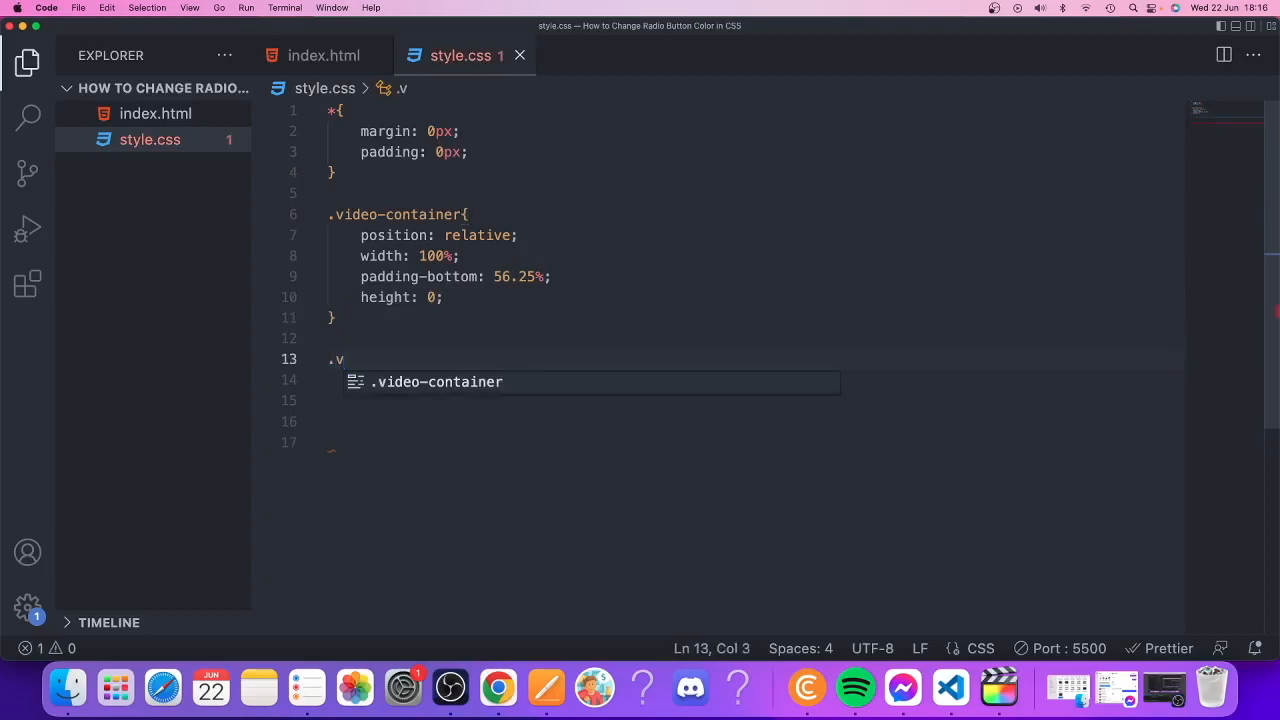
{"action": "key", "text": "Tab"}
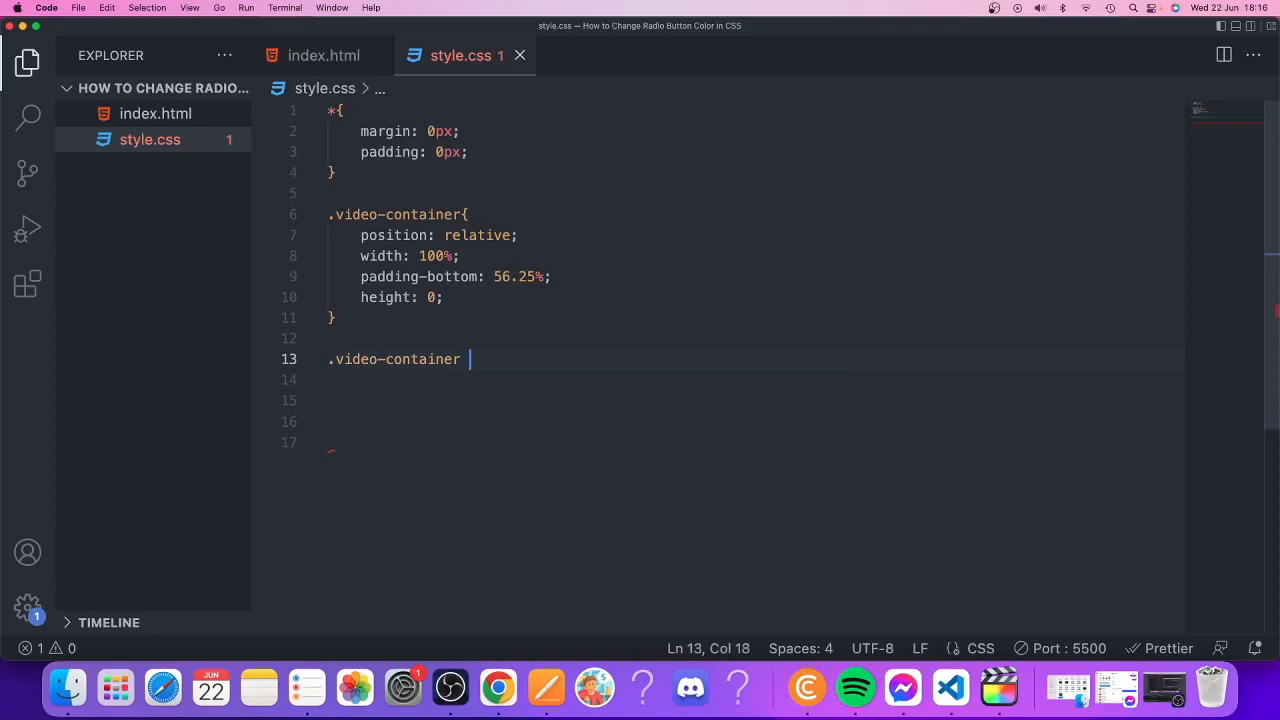
{"action": "type", "text": "i"}
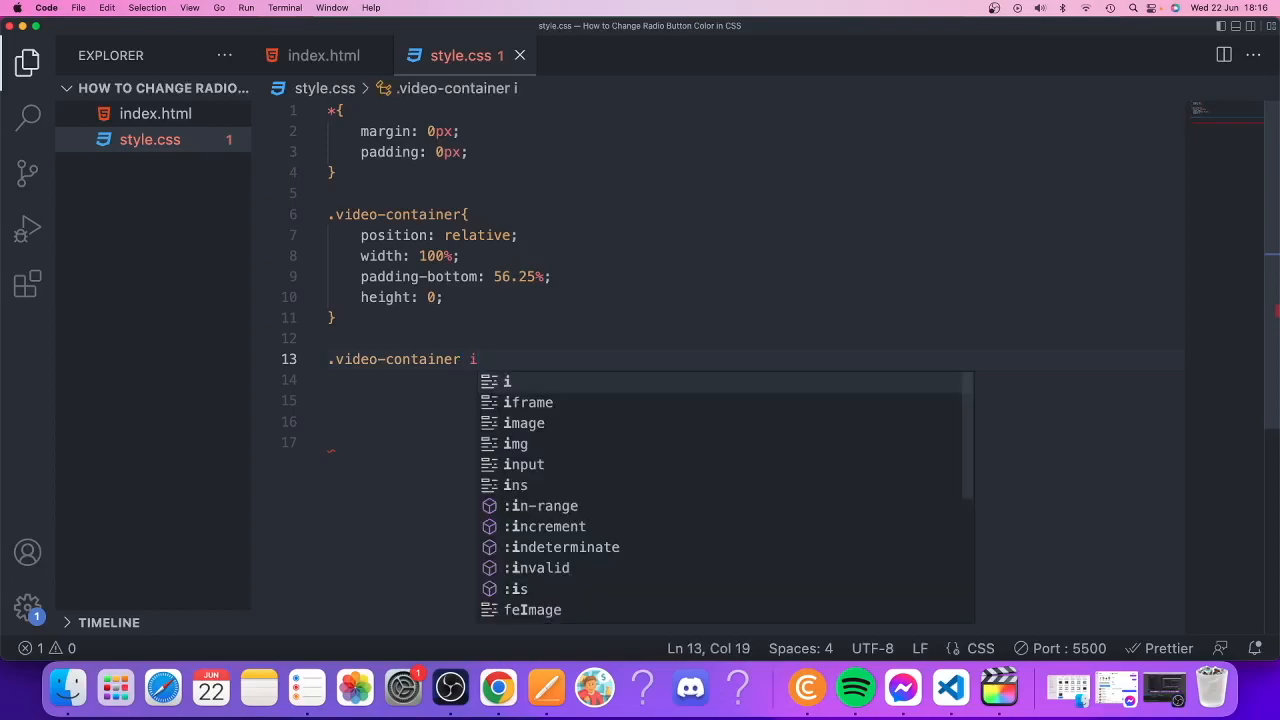
{"action": "type", "text": "frame"}
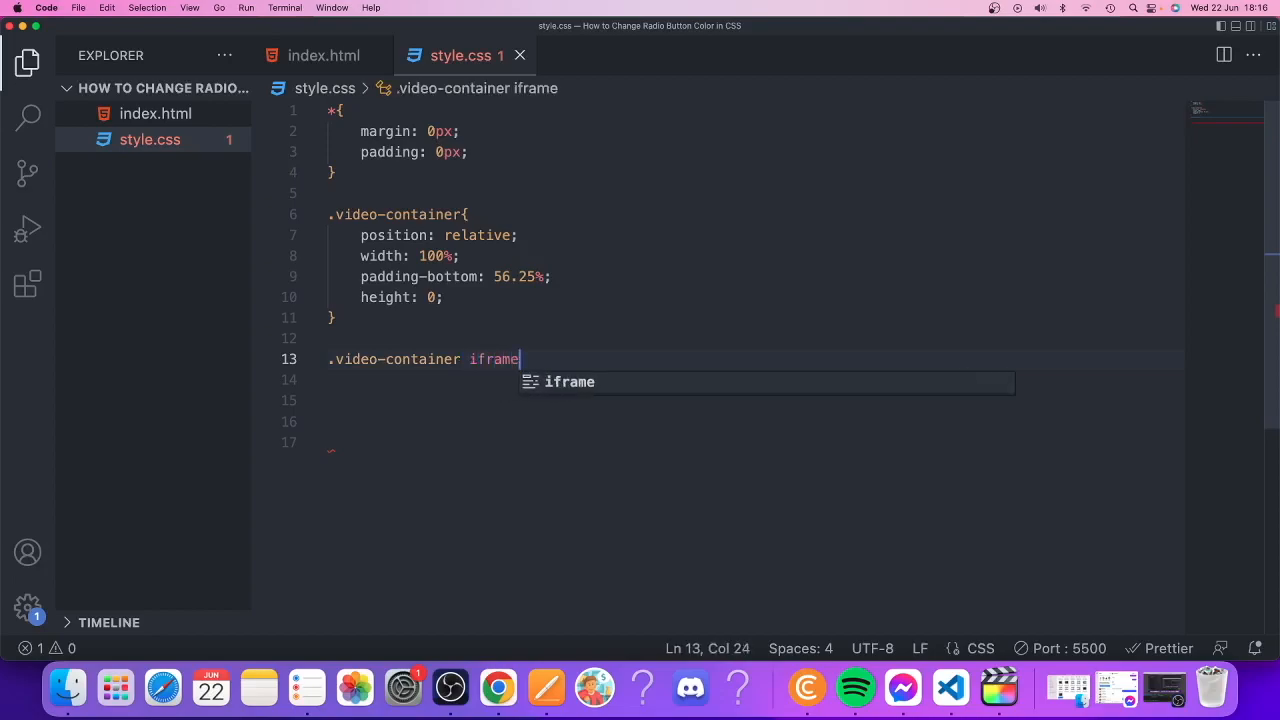
{"action": "type", "text": "{"}
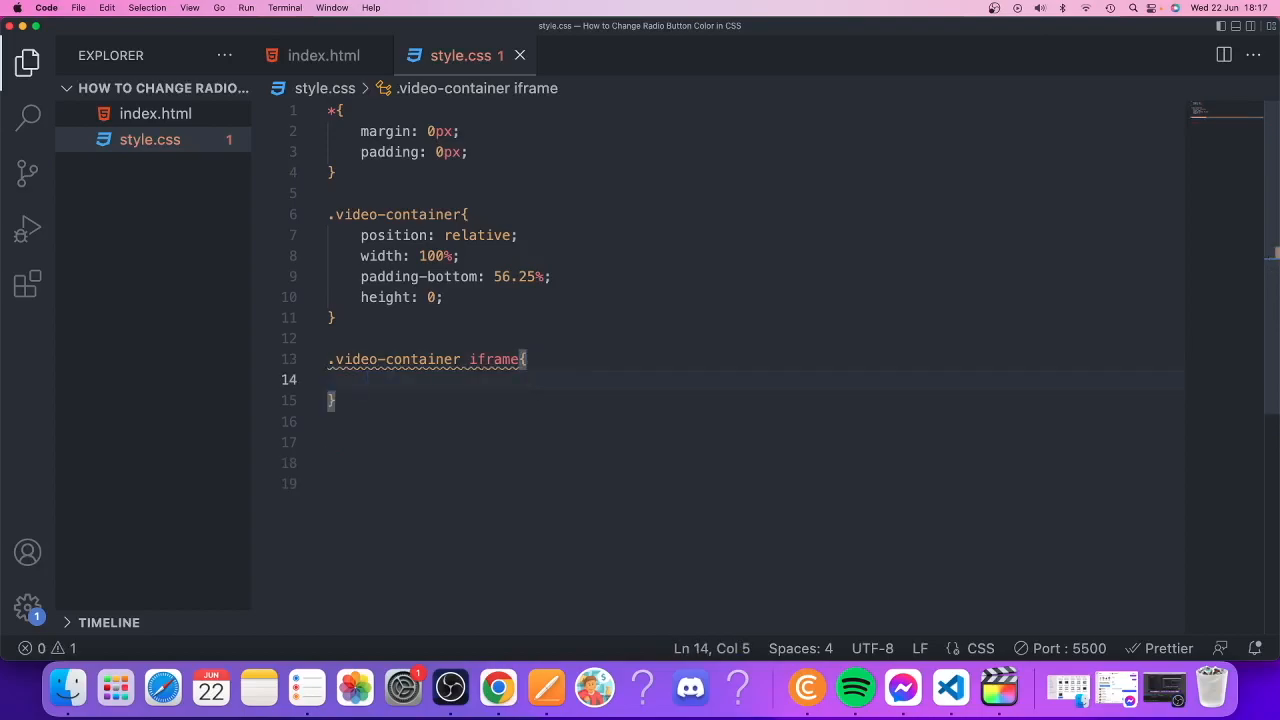
{"action": "type", "text": "position: ;"}
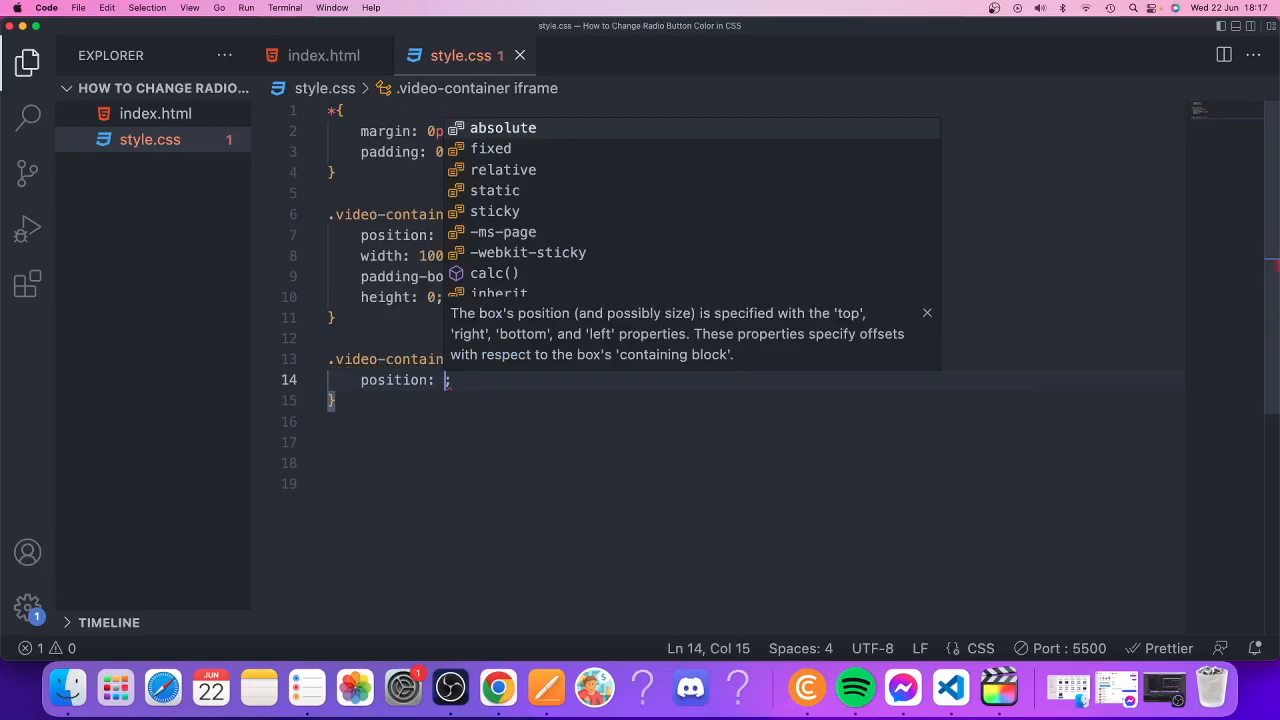
{"action": "type", "text": "absolute;"}
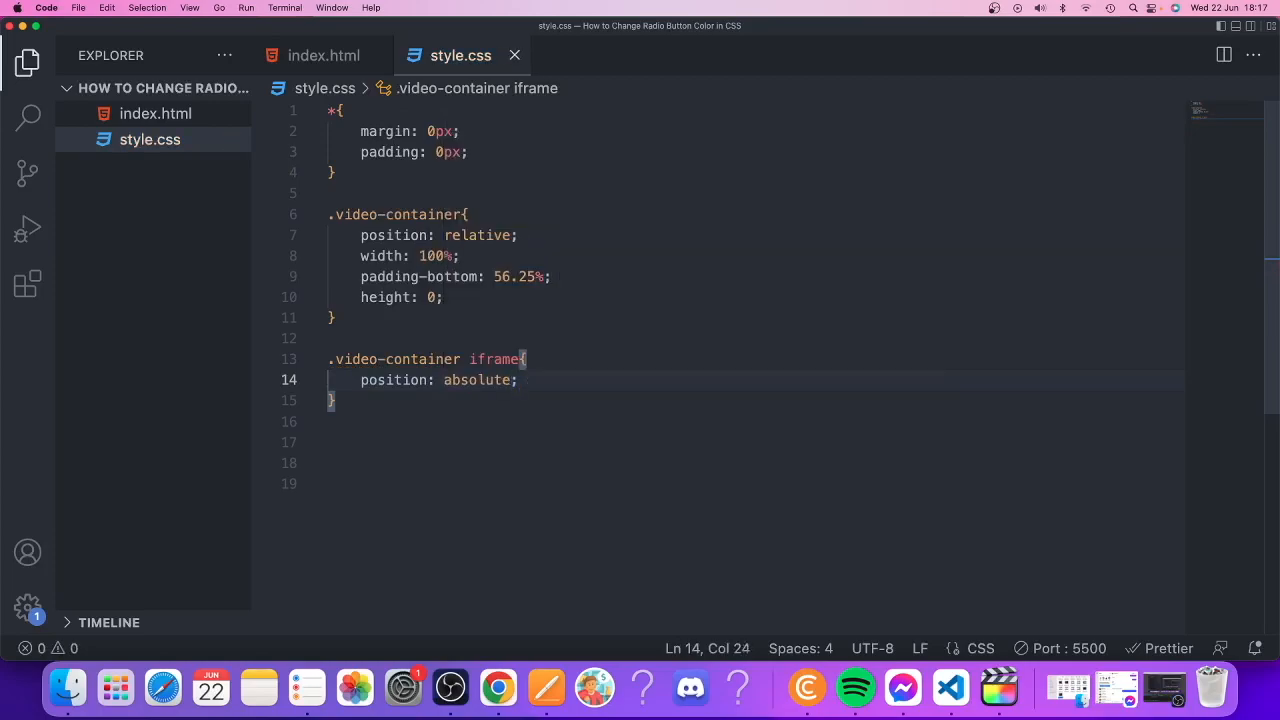
Set the iframe's top and left to 0 and width and height to 100%.
{"action": "type", "text": "top: 0;"}
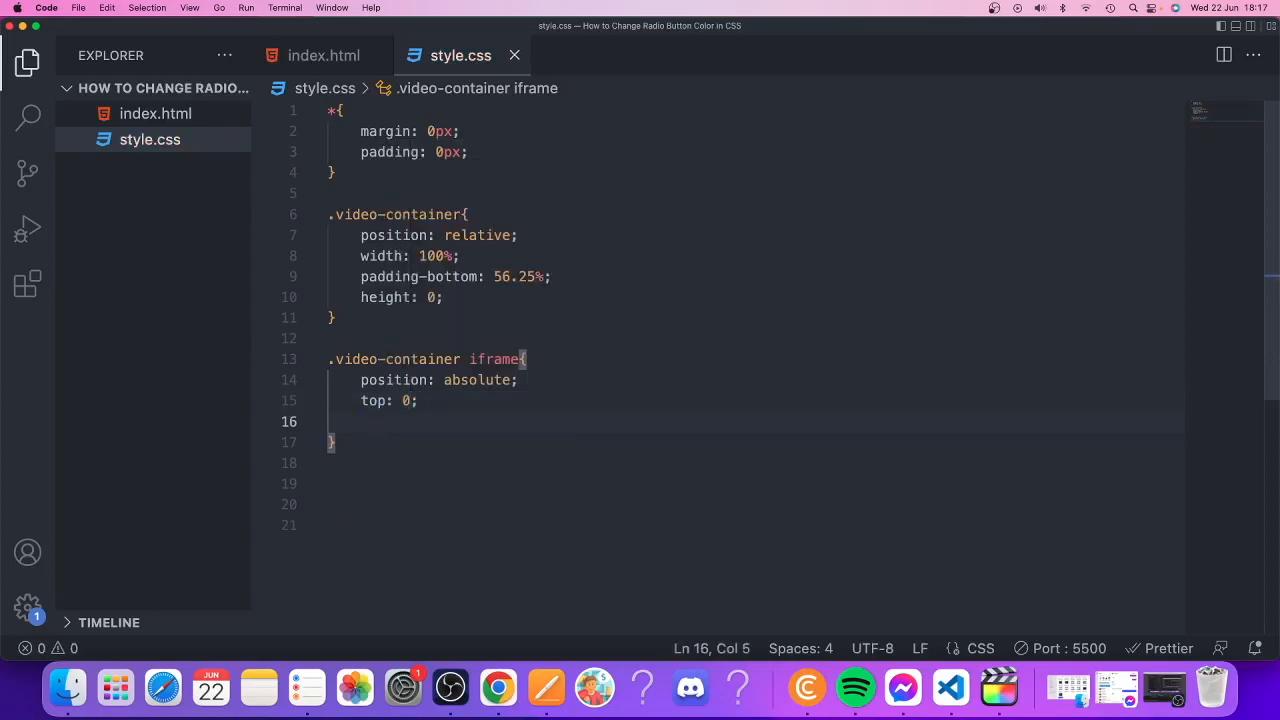
{"action": "type", "text": "left: 0"}
{"action": "type", "text": "width: ;"}
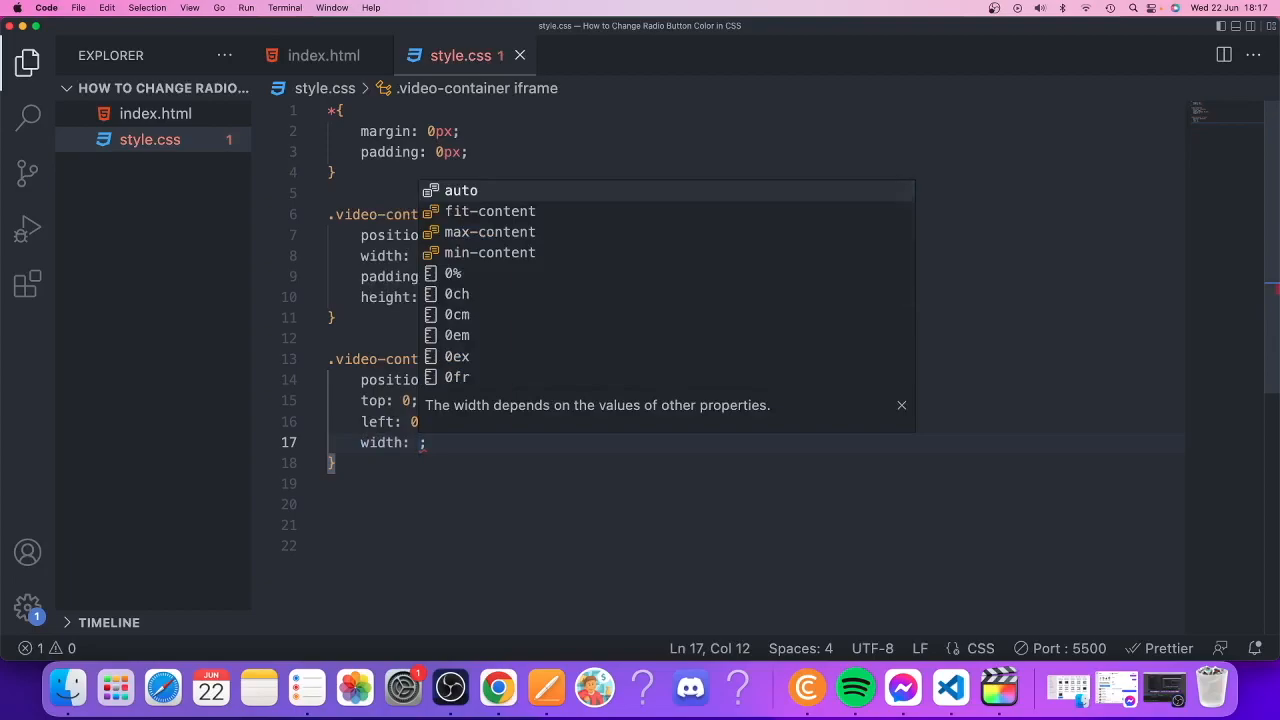
{"action": "type", "text": "100%"}
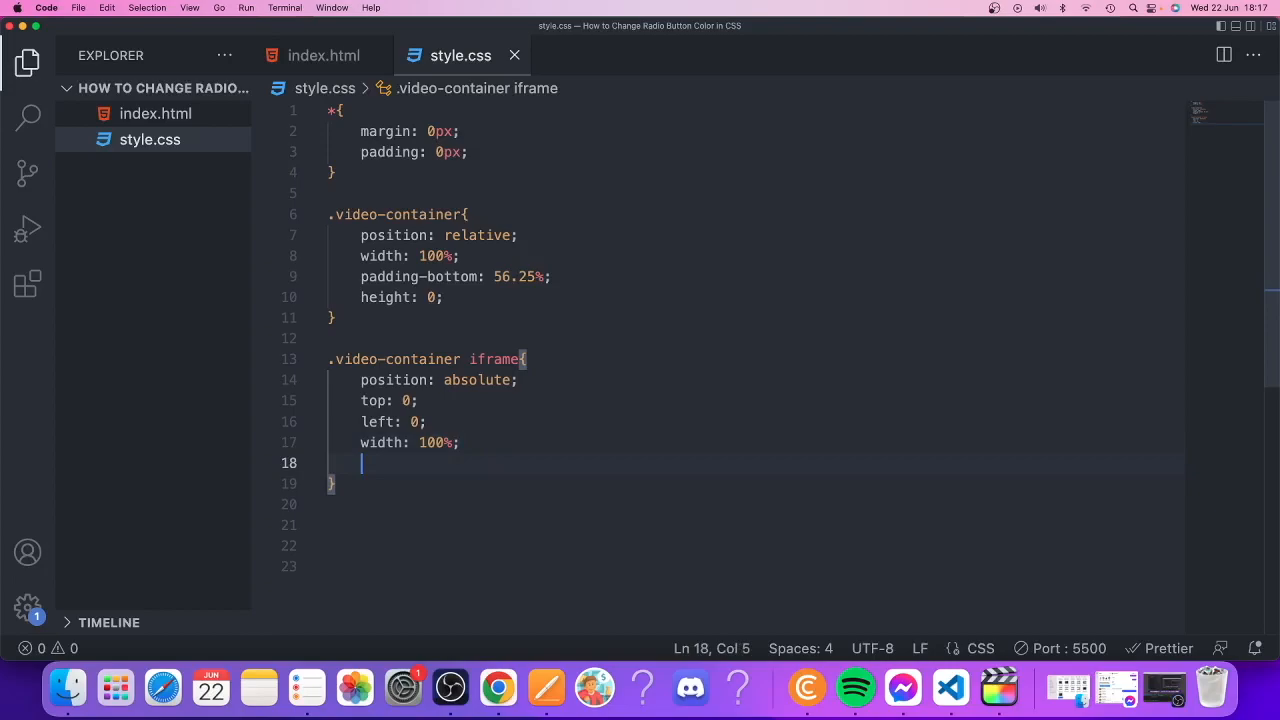
{"action": "type", "text": "height: ;"}
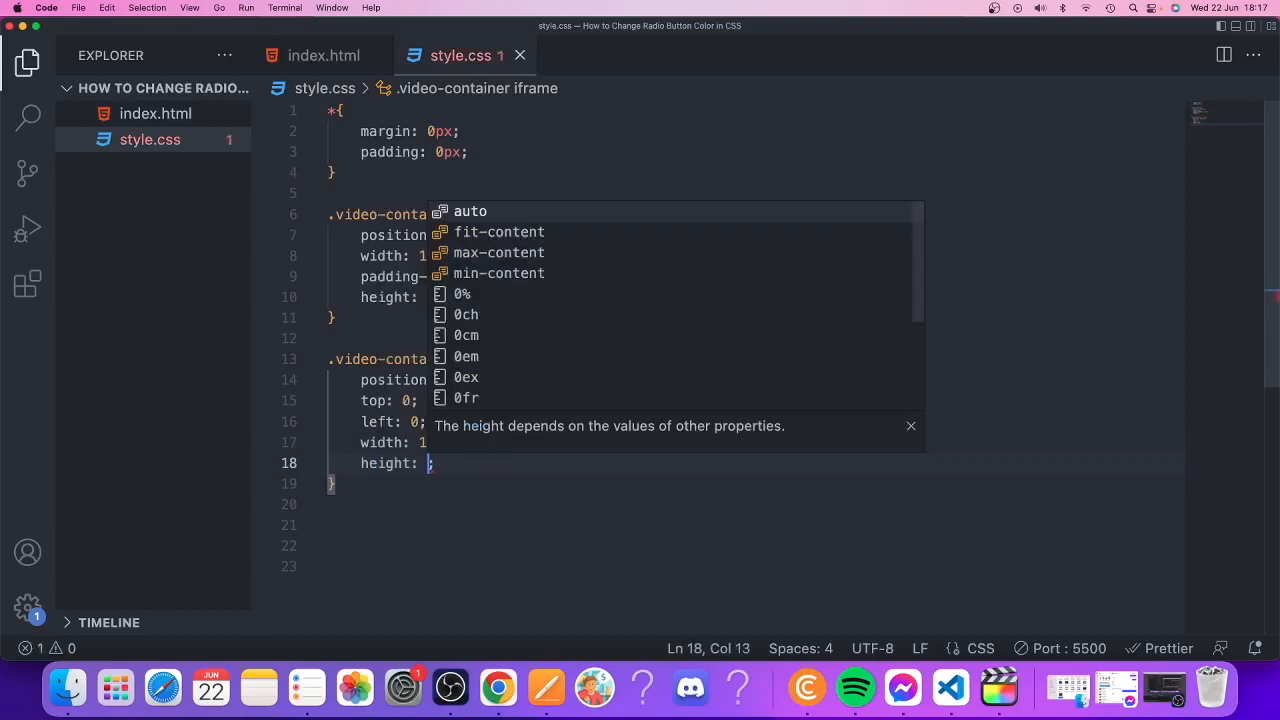
{"action": "type", "text": "100"}
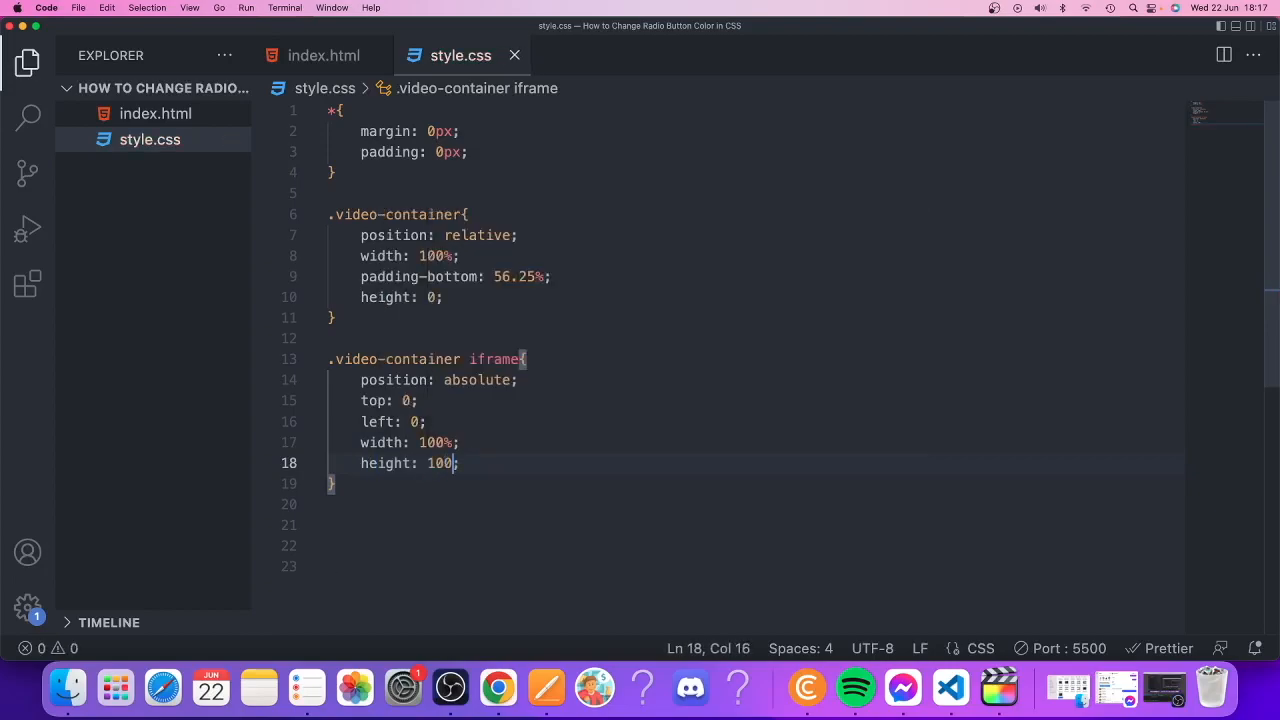
{"action": "type", "text": "%;"}
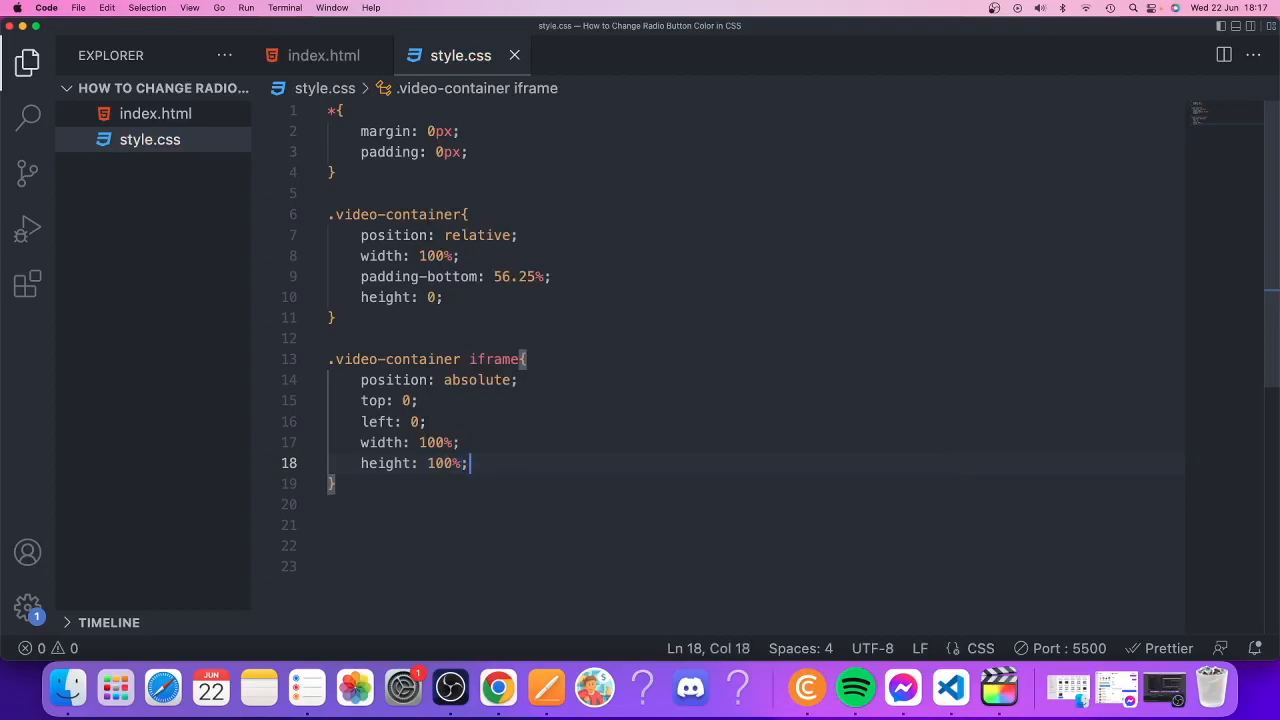
{"action": "key", "text": "cmd+tab"}
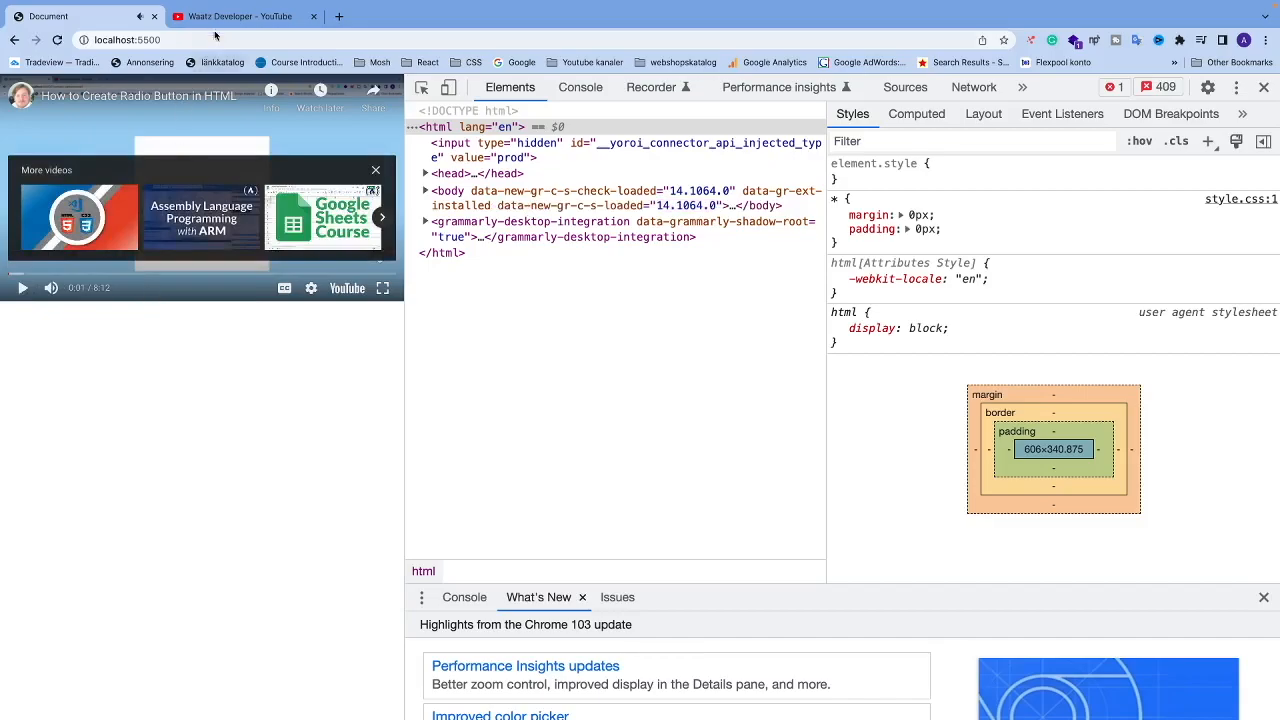
Show the Waatz Developer YouTube channel tab and scroll down to its uploads.
{"action": "left_click", "coordinate": [240, 16]}
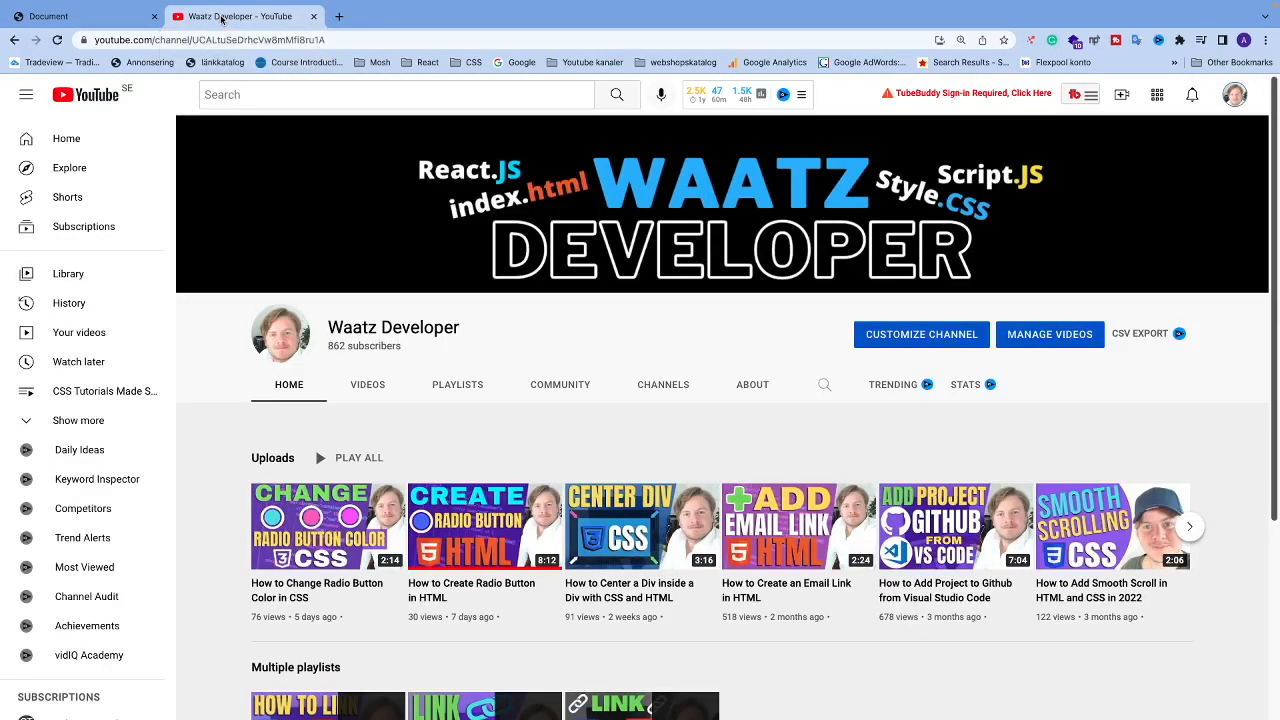
{"action": "mouse_move", "coordinate": [752, 384]}
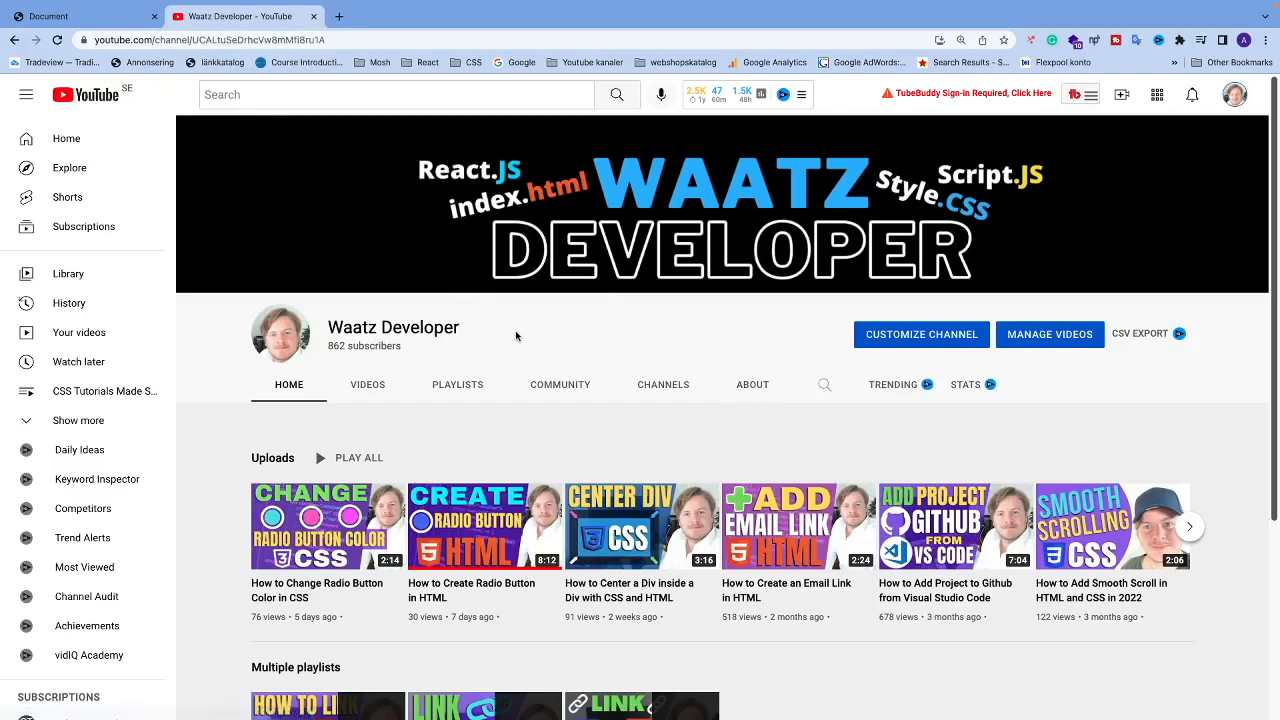
{"action": "mouse_move", "coordinate": [660, 463]}
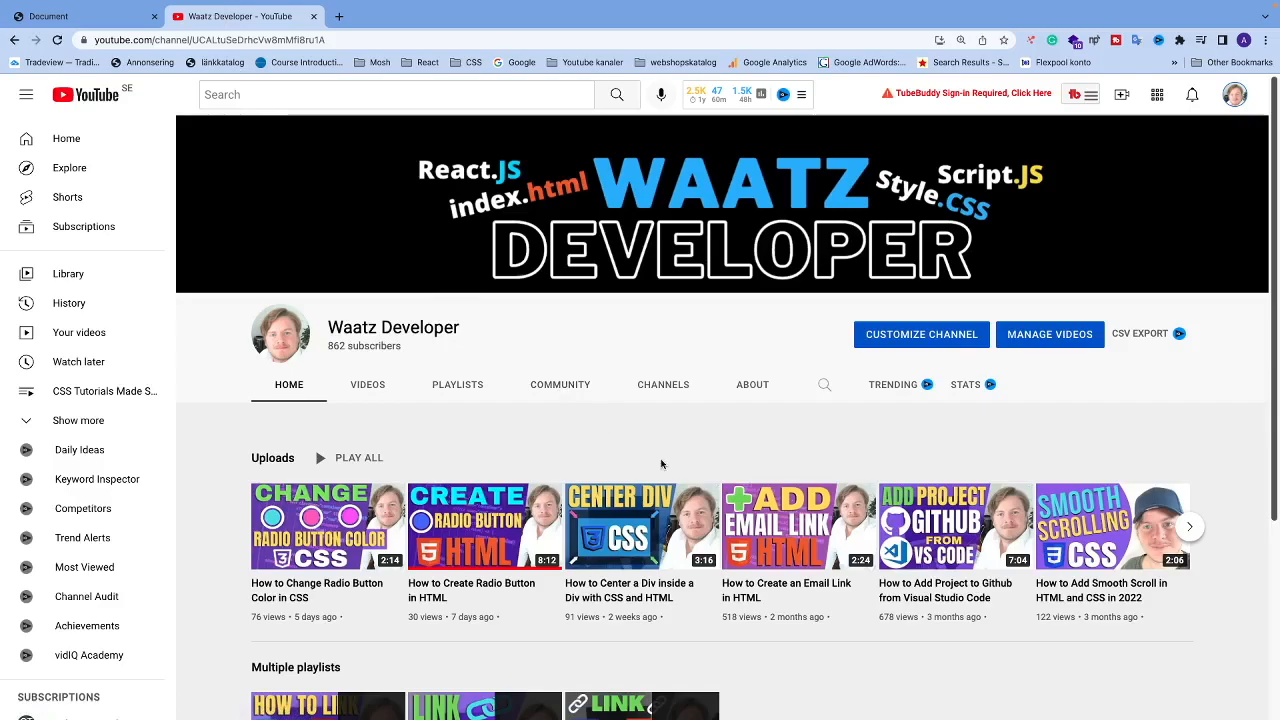
{"action": "scroll", "scroll_direction": "down", "scroll_amount": 3}
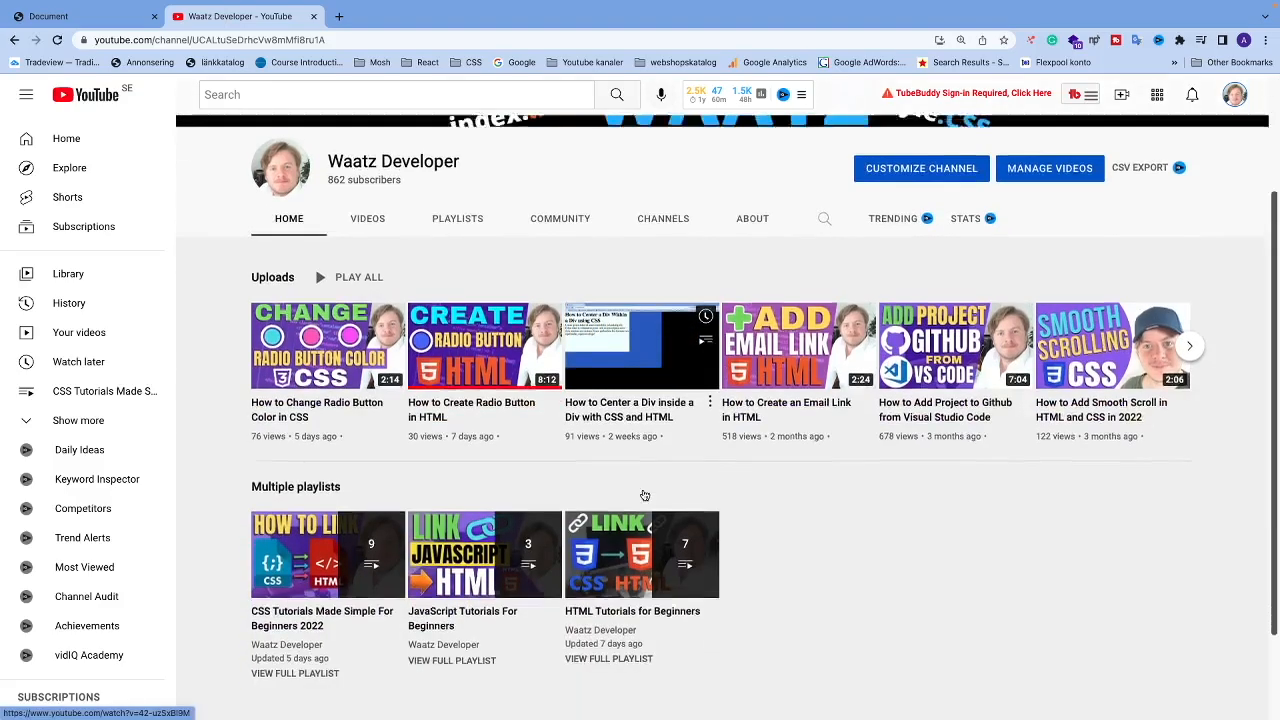